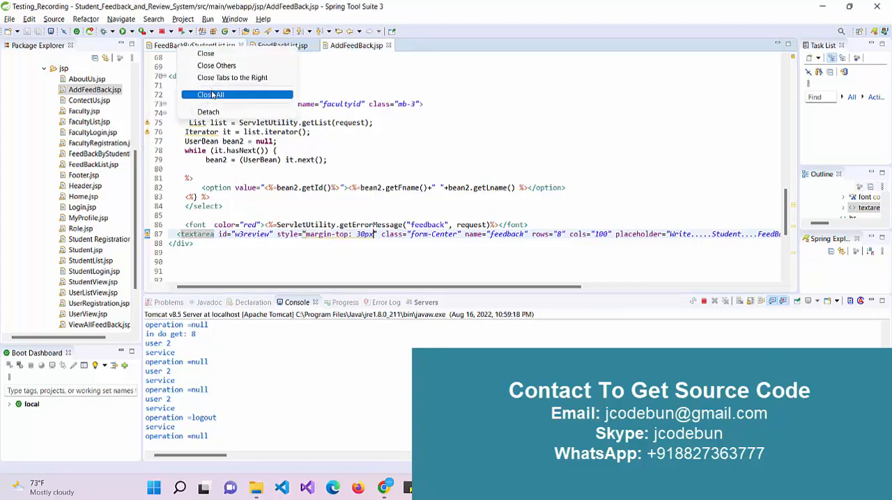
- Close all editors, finish deploying to Tomcat and confirm the server restart
left_click(212, 94)
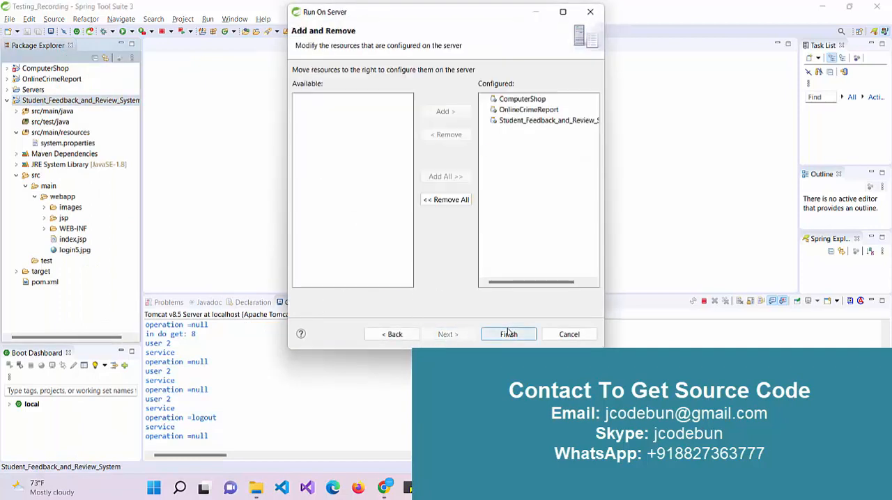
left_click(507, 334)
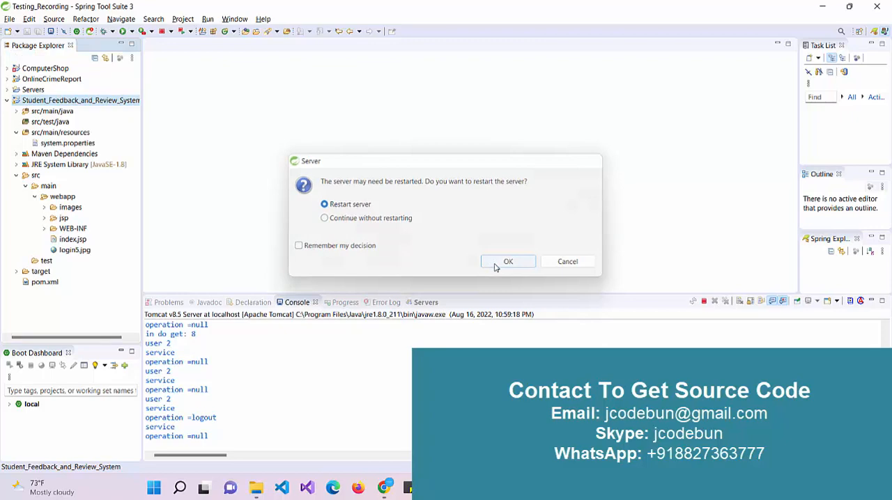
left_click(507, 262)
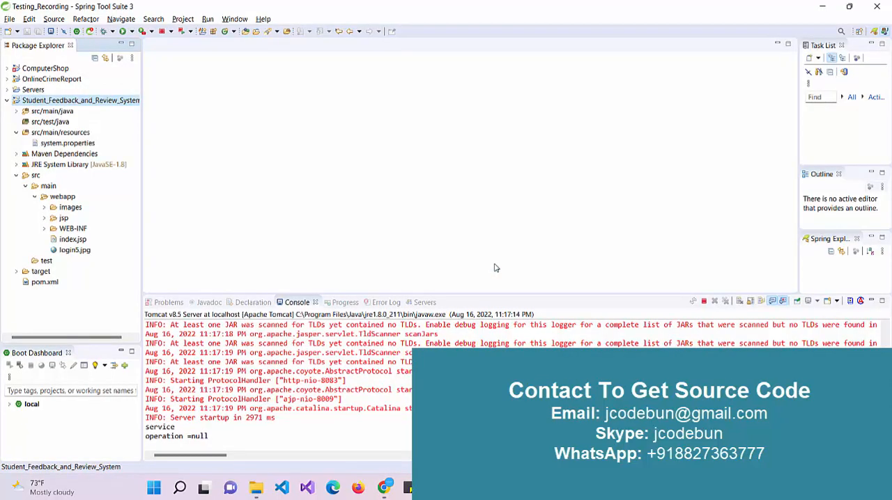
- Expand src/main/java to show the Bean, Ctl, Exception, model and Util packages, and open pom.xml
left_click(45, 218)
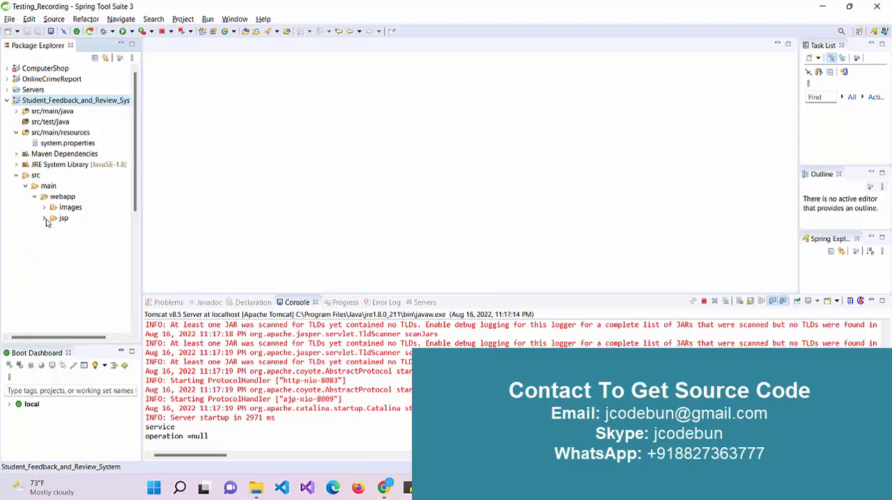
left_click(45, 218)
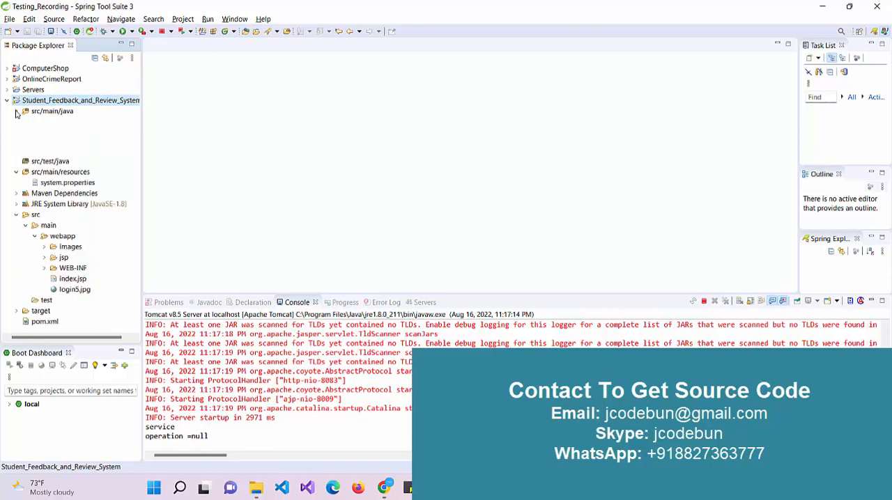
left_click(17, 112)
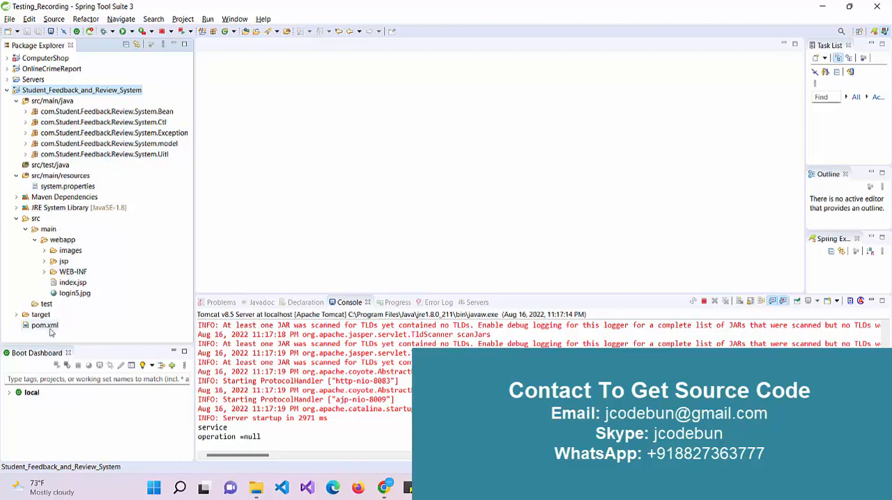
left_click(44, 324)
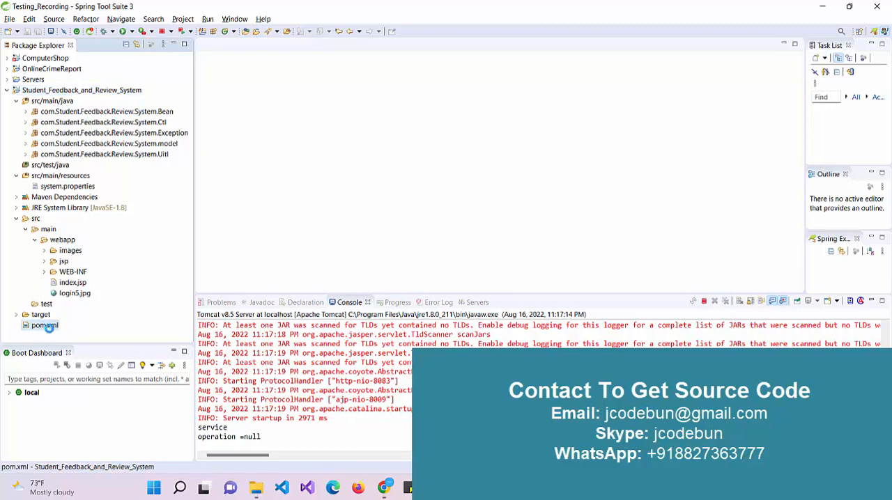
double_click(44, 325)
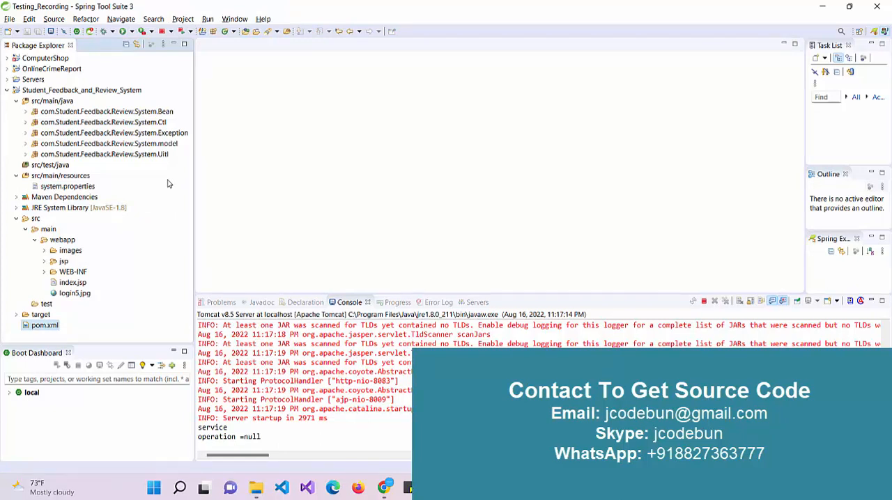
mouse_move(162, 166)
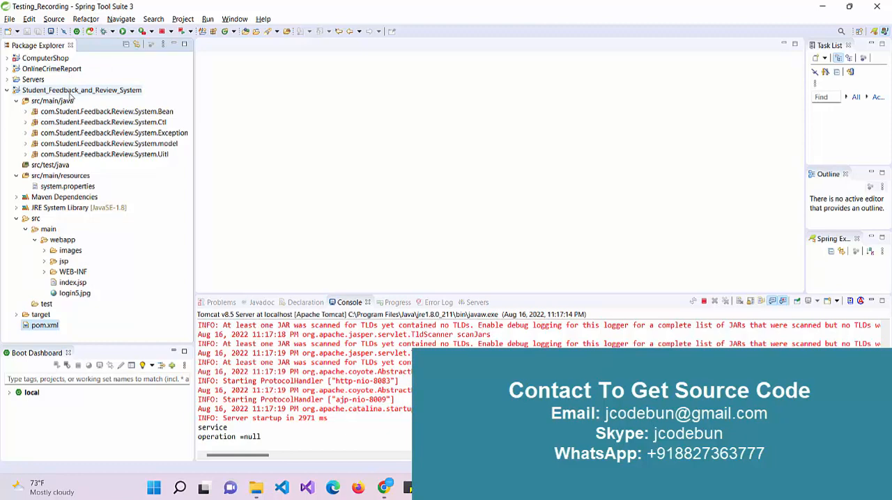
- Run the Student_Feedback_and_Review_System project on the server via Run As > Run on Server
right_click(81, 89)
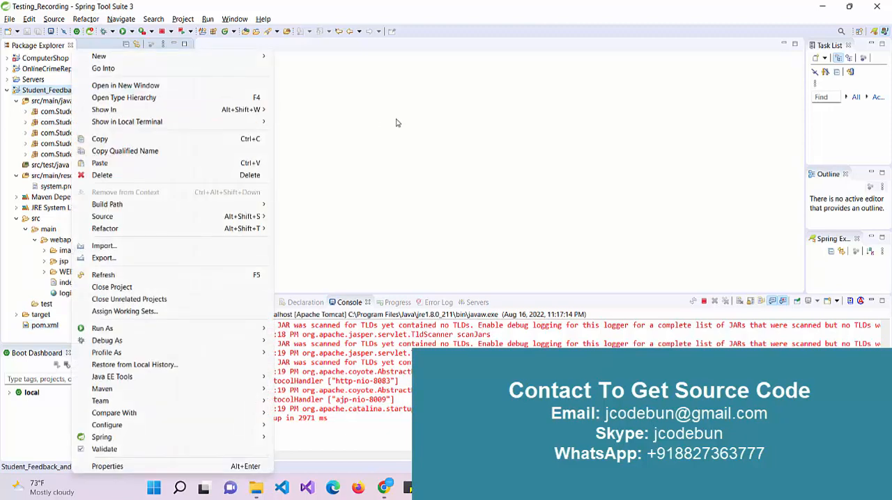
mouse_move(115, 256)
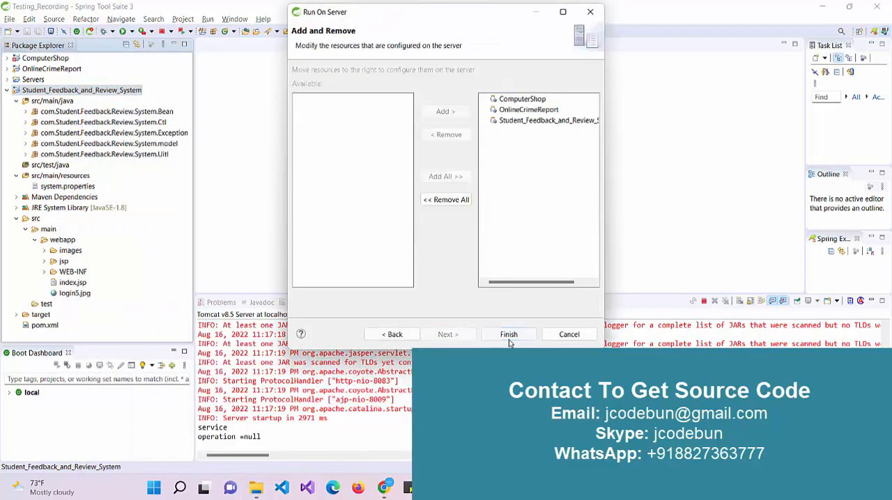
left_click(507, 335)
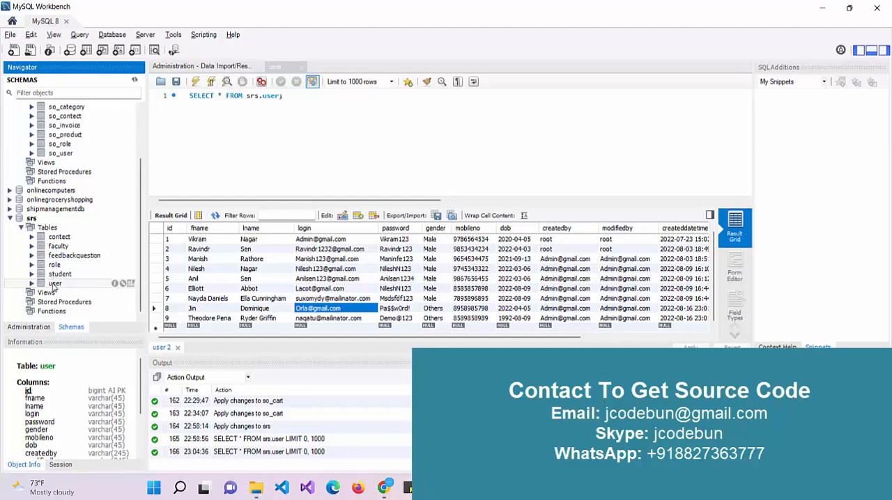
- Select rows of the srs user table and reveal the role id and role name columns
right_click(53, 285)
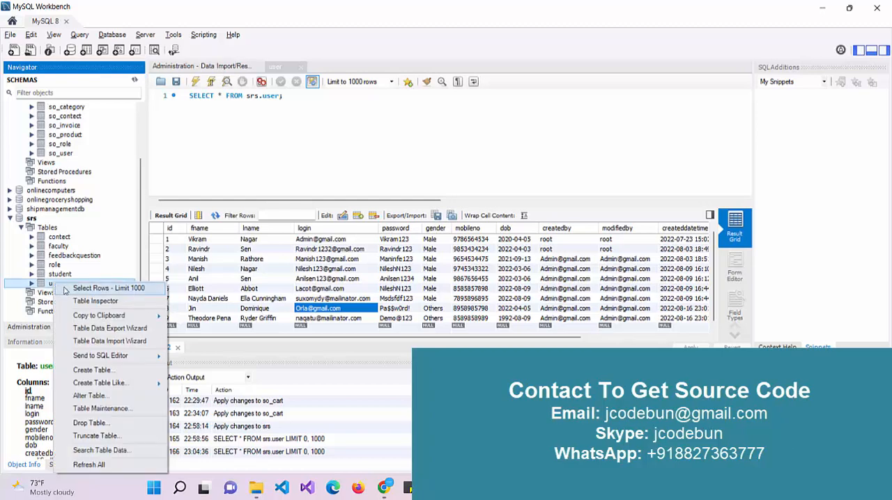
left_click(108, 287)
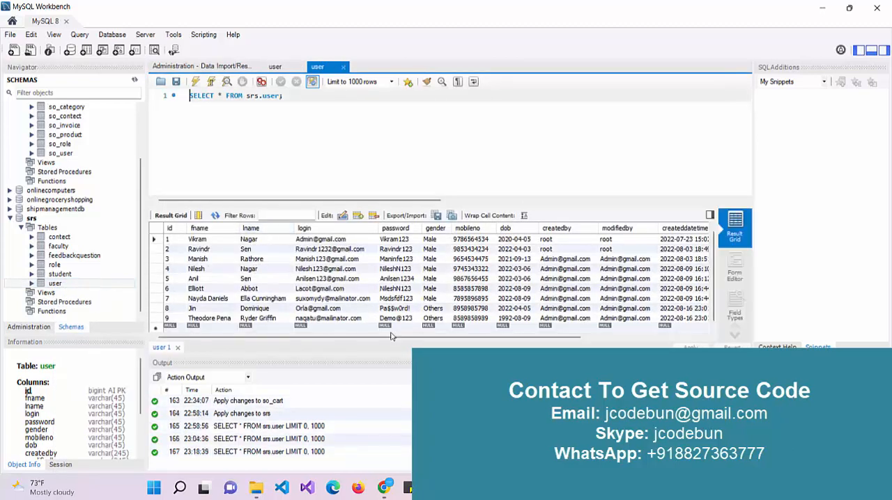
scroll("right", 3)
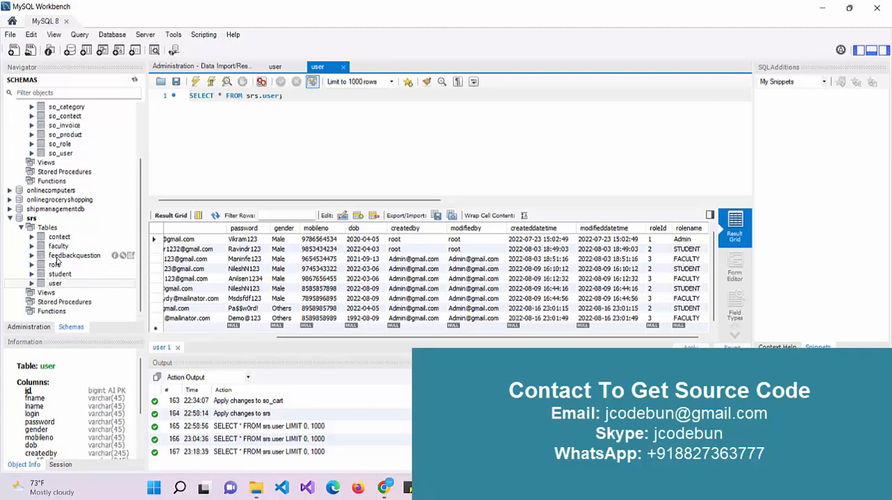
mouse_move(59, 237)
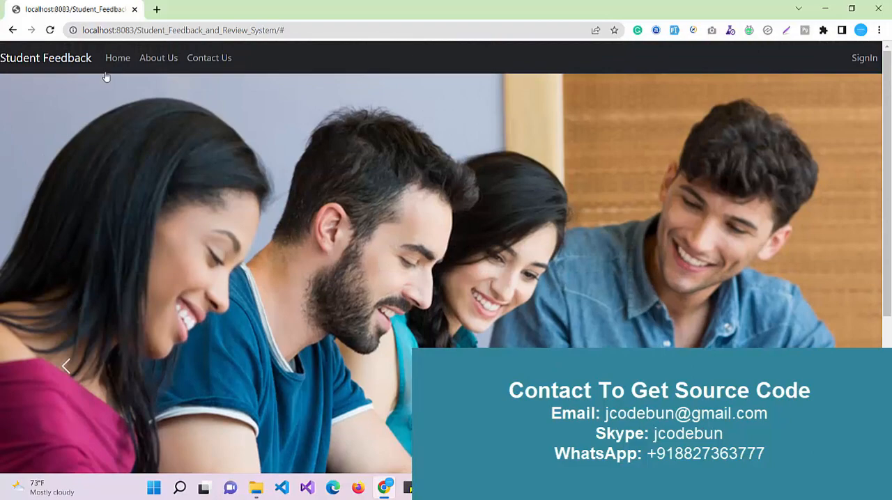
mouse_move(117, 59)
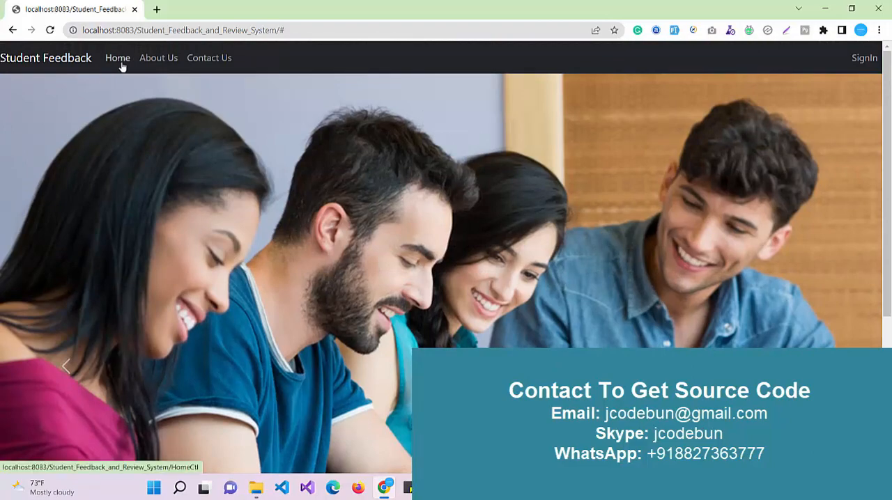
- Load the Student Feedback home page from the Home navigation link
left_click(159, 57)
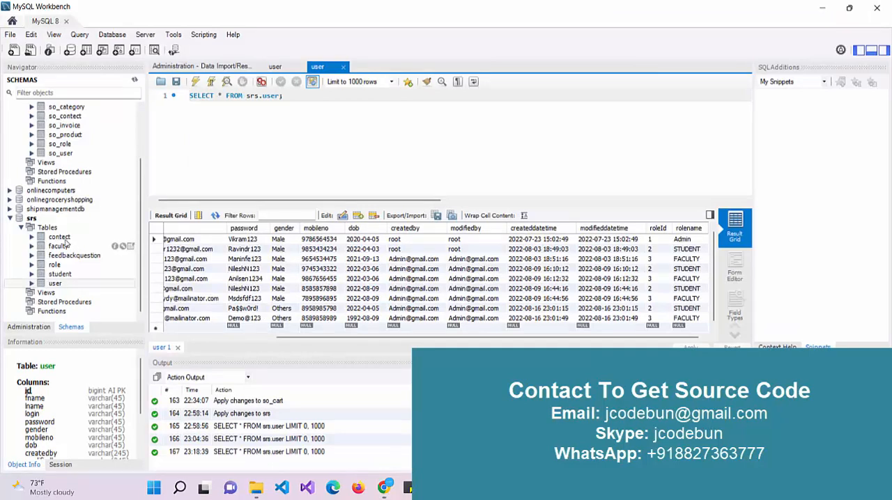
double_click(59, 237)
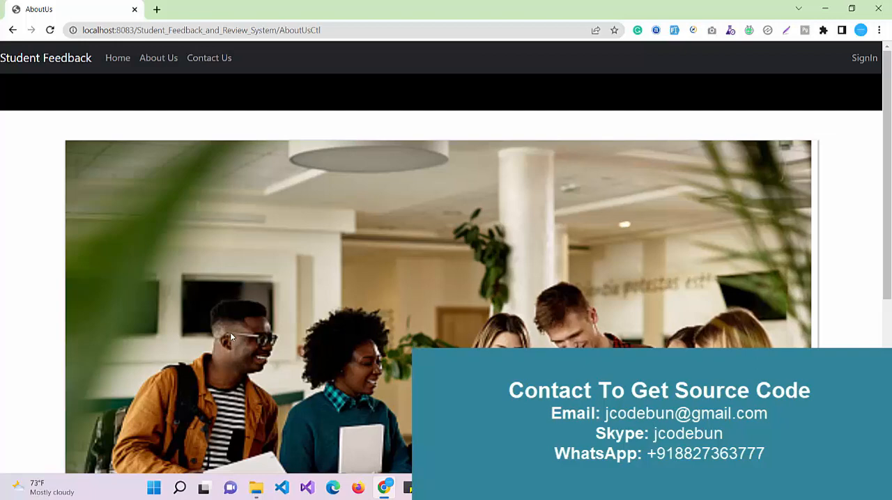
mouse_move(864, 58)
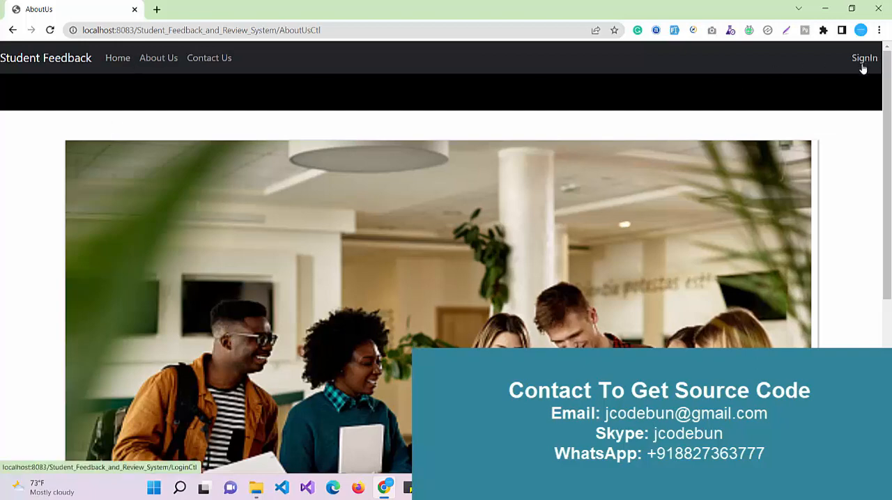
- Go to the login page via SignIn with the student's email and password filled in
left_click(864, 59)
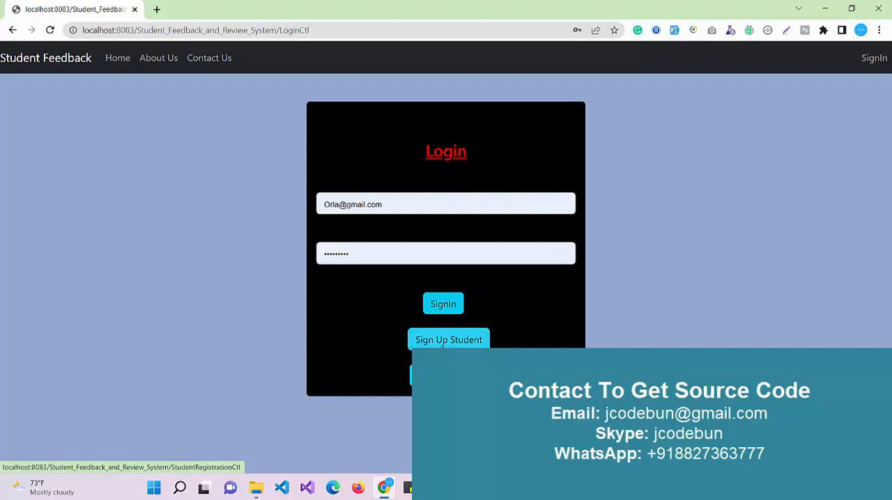
mouse_move(416, 271)
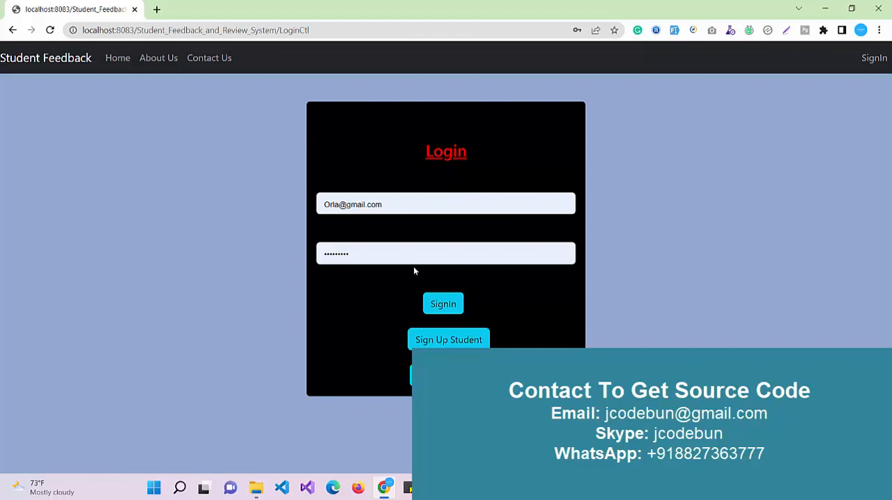
mouse_move(449, 340)
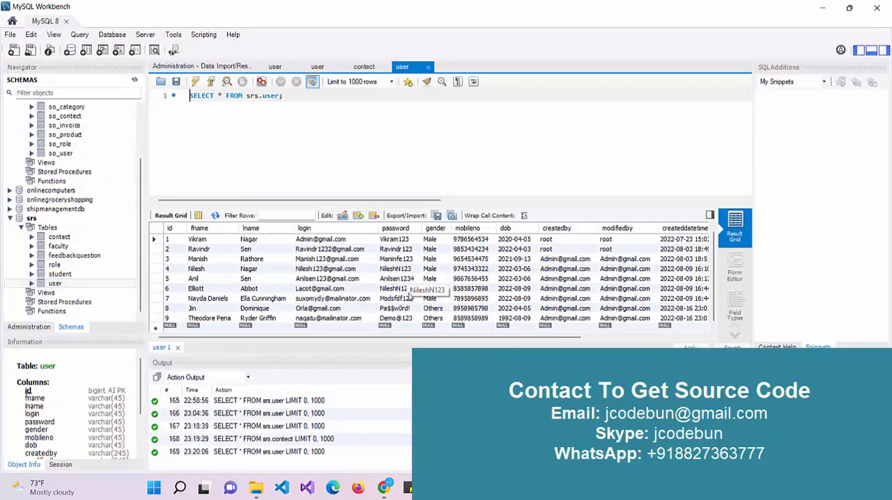
scroll("right", 3)
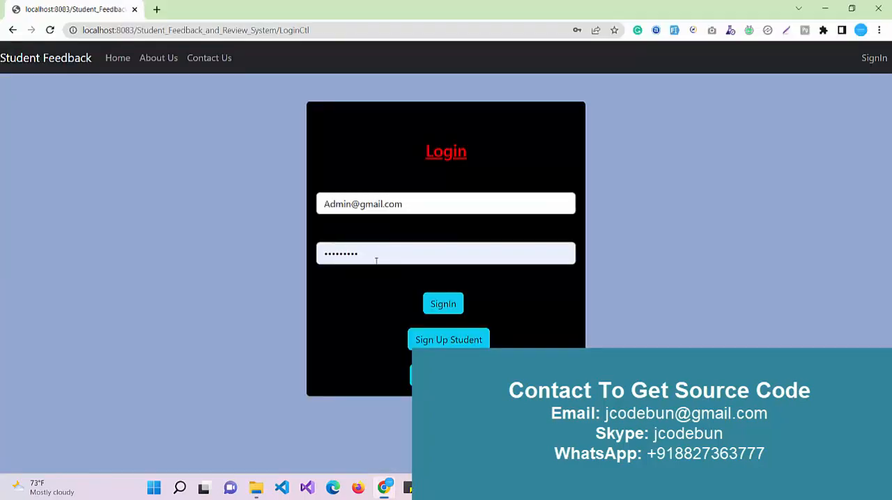
- Sign in as admin Vikram, view the profile and the View AllFeedBack table
left_click(443, 304)
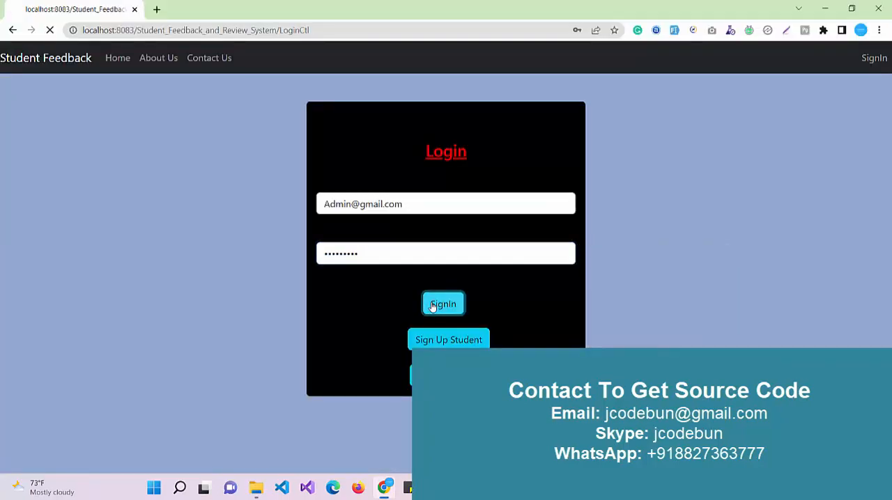
left_click(443, 304)
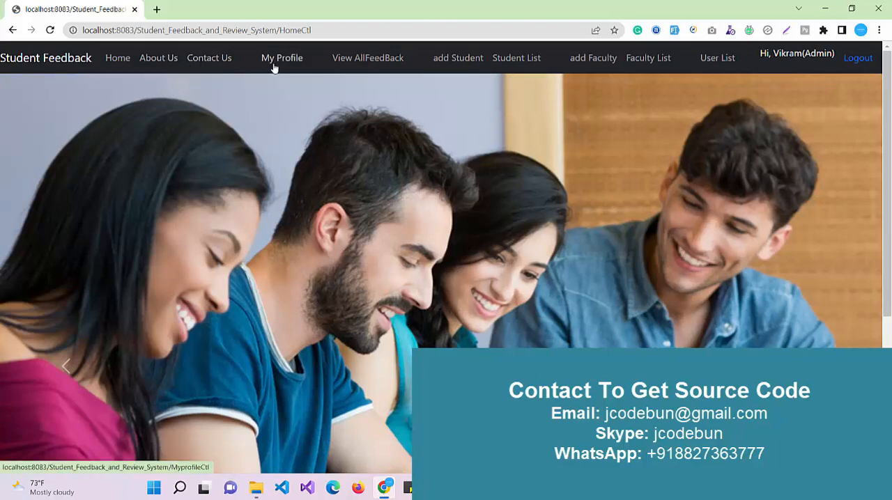
left_click(282, 58)
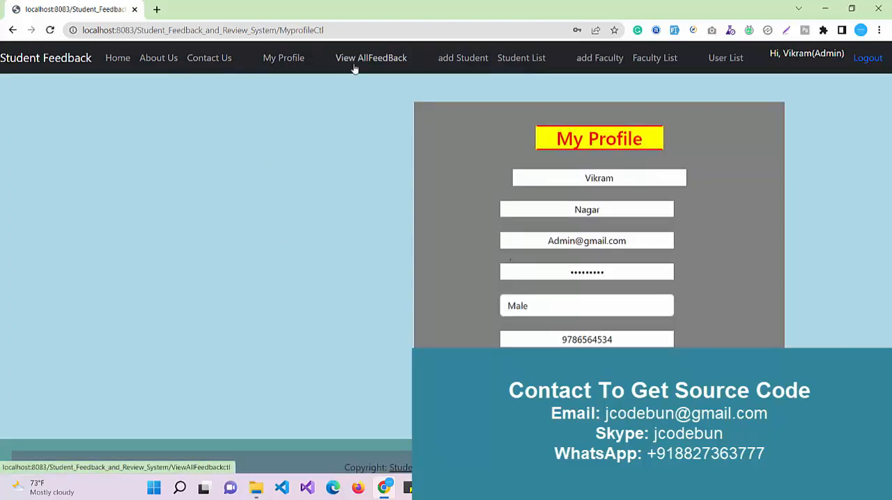
left_click(371, 58)
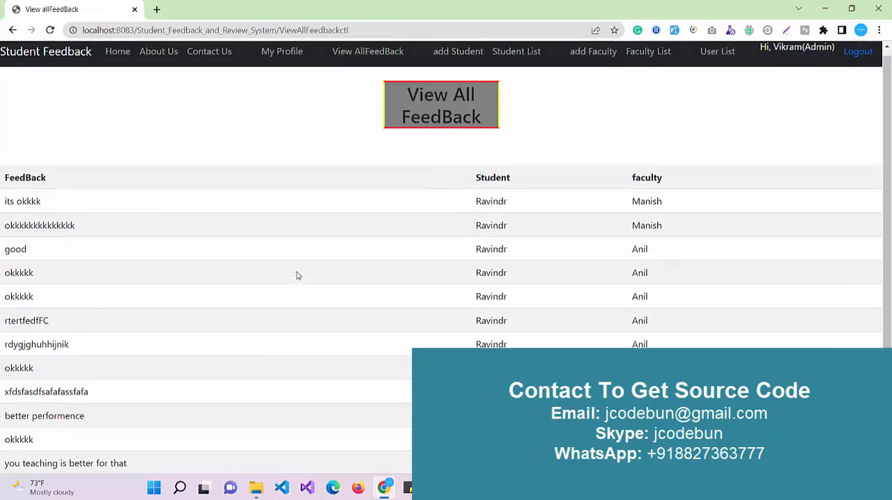
scroll("down", 3)
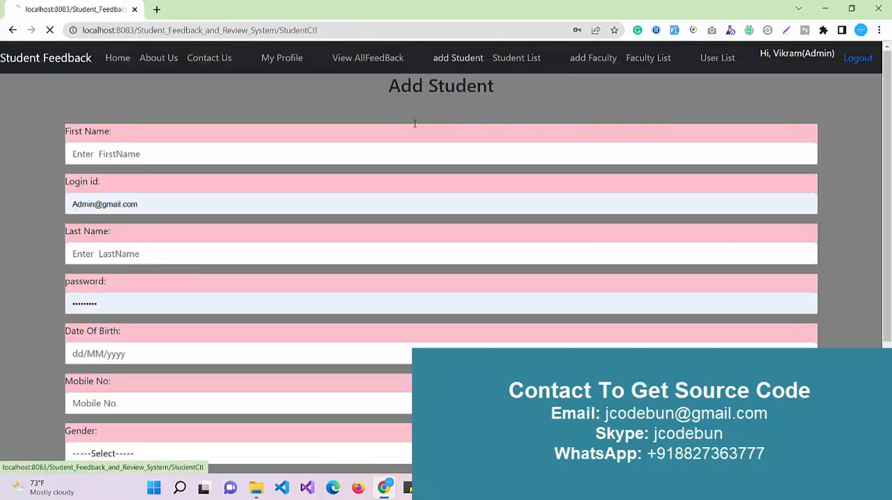
scroll("down", 3)
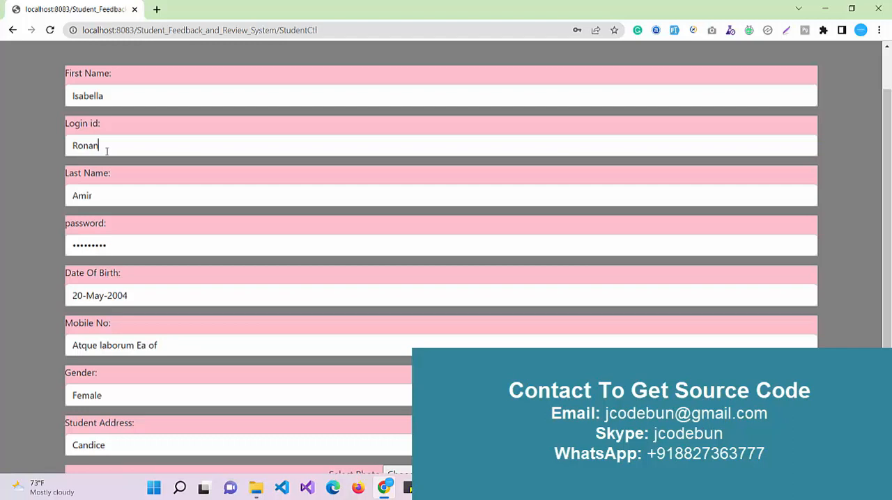
type("@")
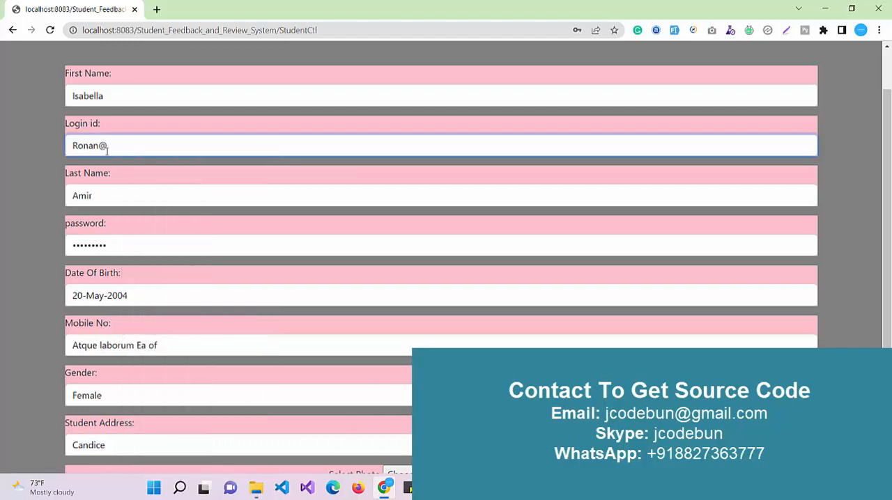
type("gmail.com")
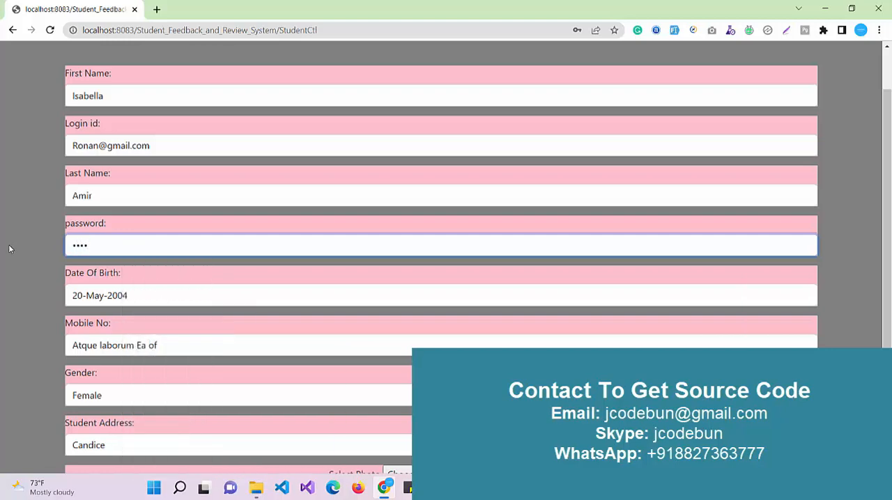
type("••••")
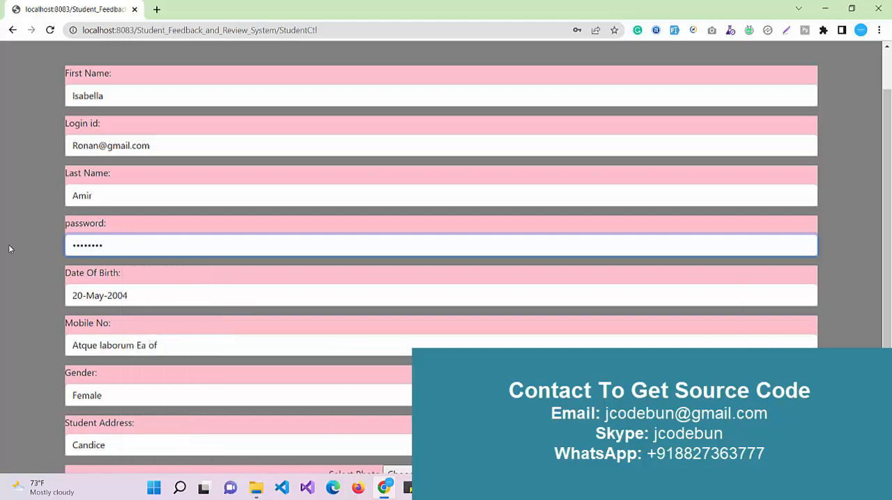
left_click(279, 296)
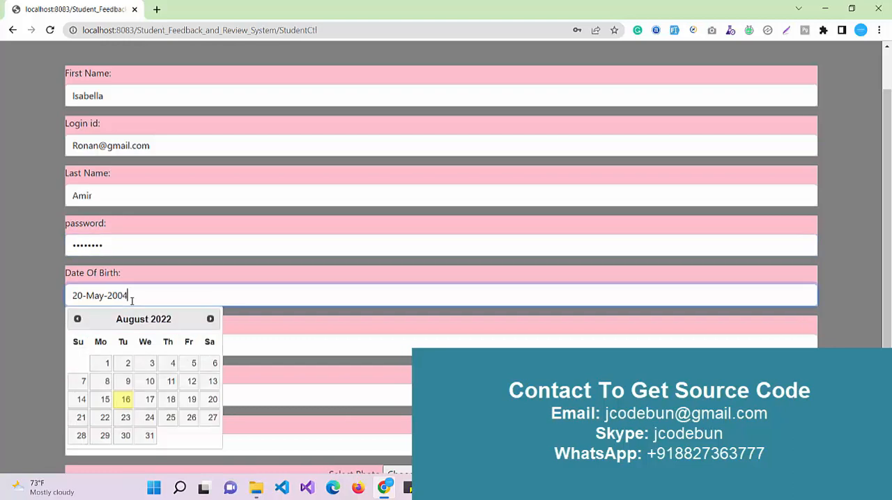
left_click(78, 319)
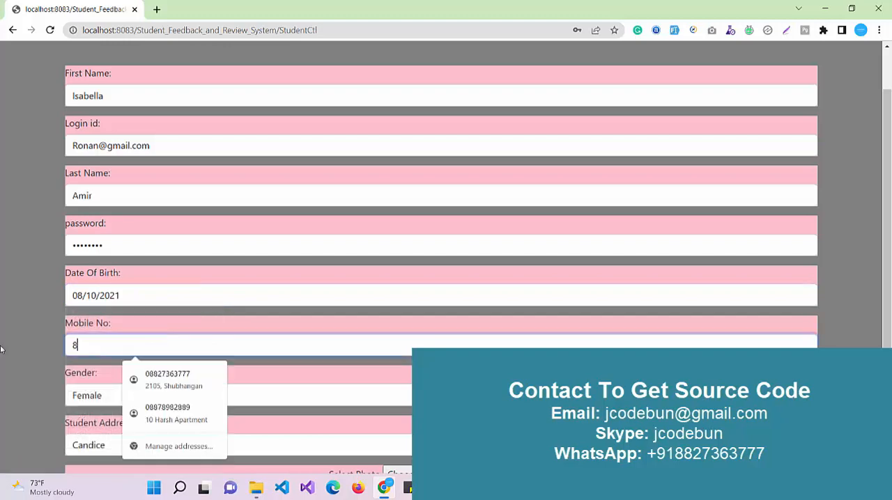
type("578589898989")
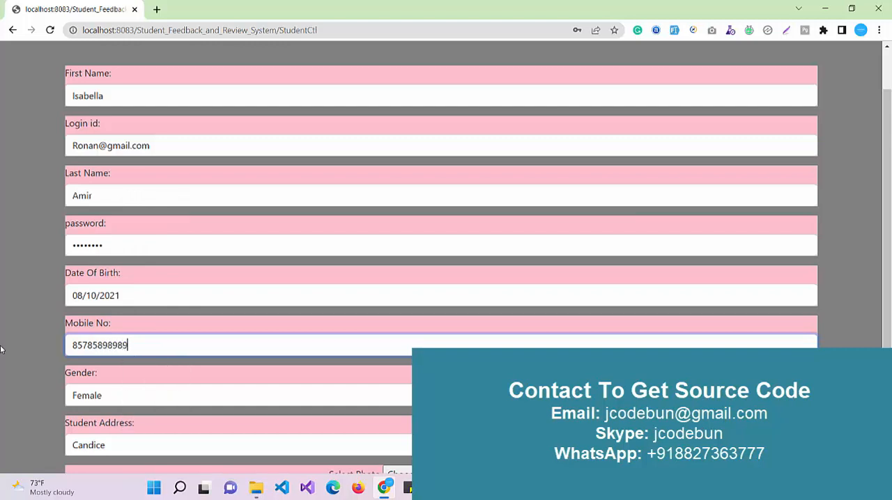
left_click(441, 279)
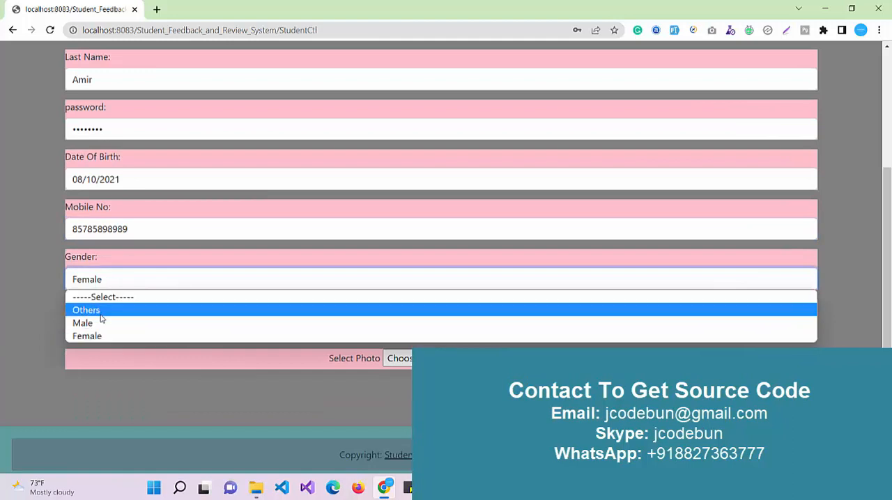
left_click(83, 323)
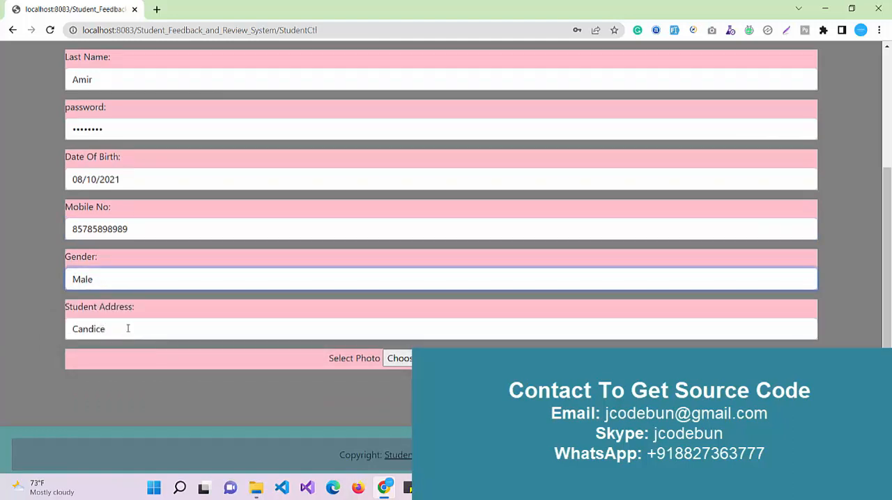
type("dfsfd")
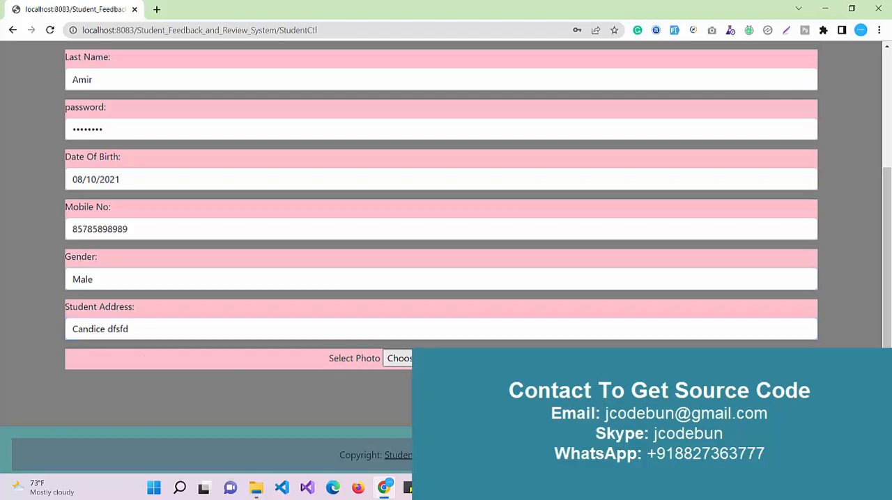
left_click(399, 358)
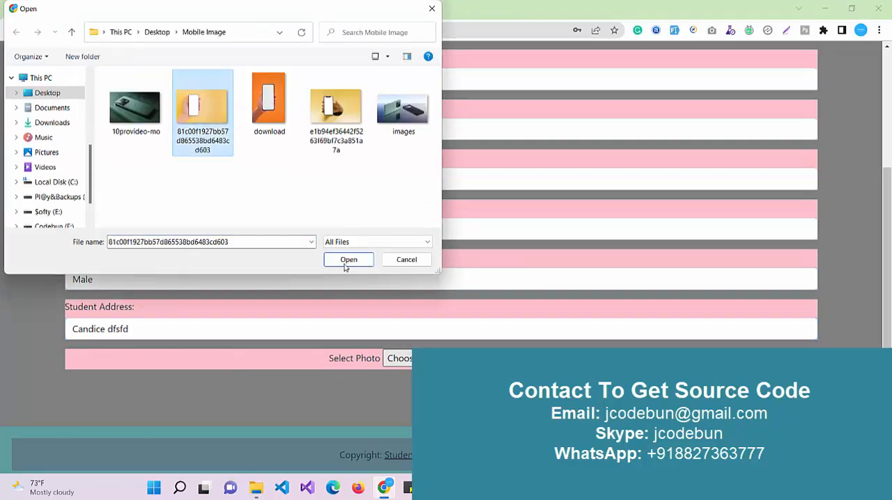
left_click(349, 259)
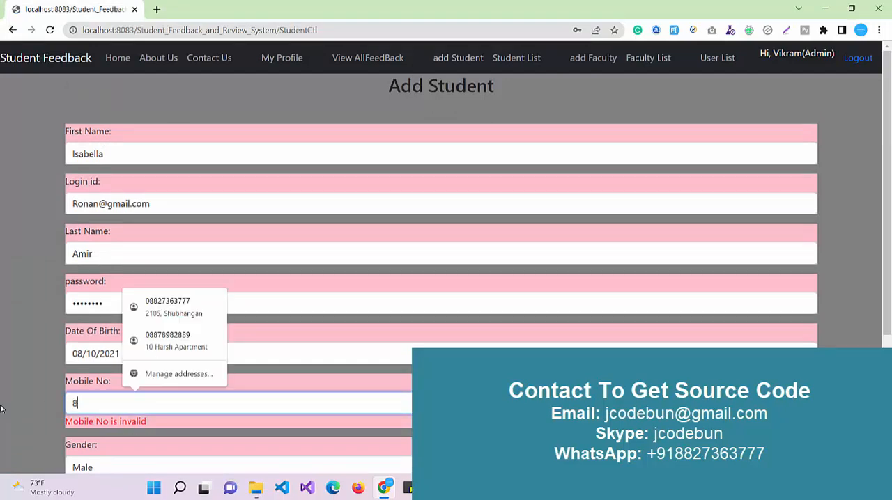
type("585858585")
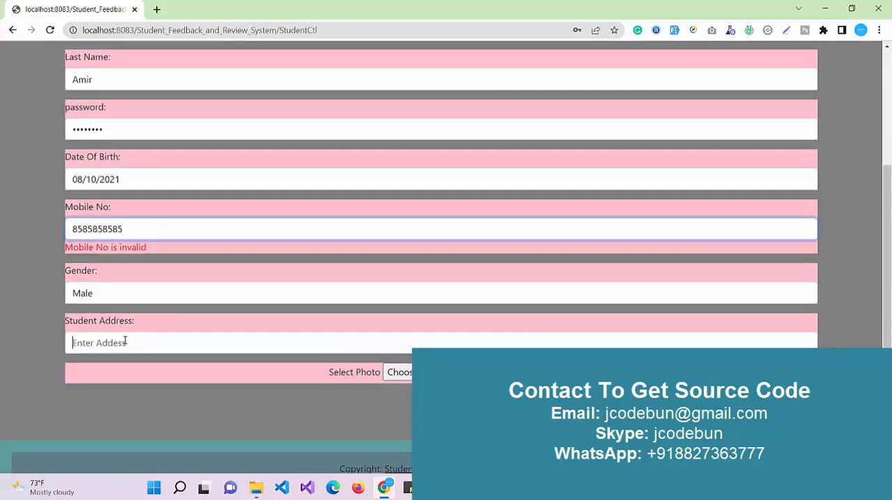
type("efdsfdsfsf")
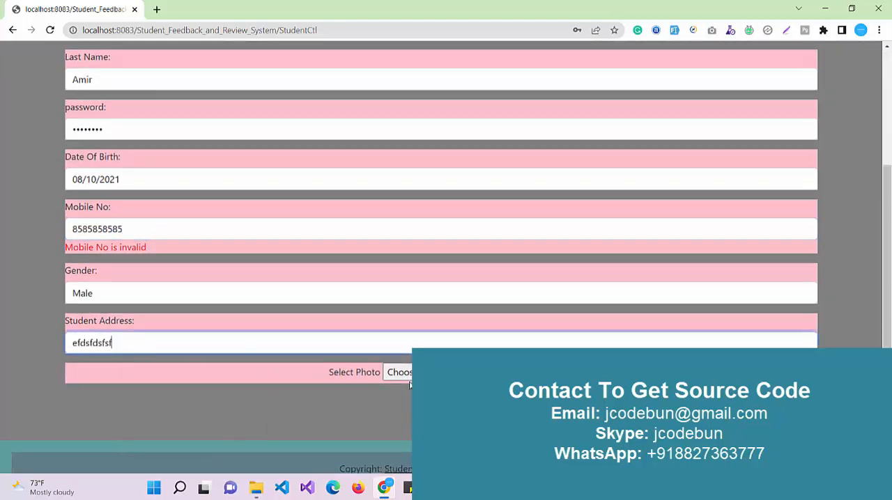
left_click(398, 371)
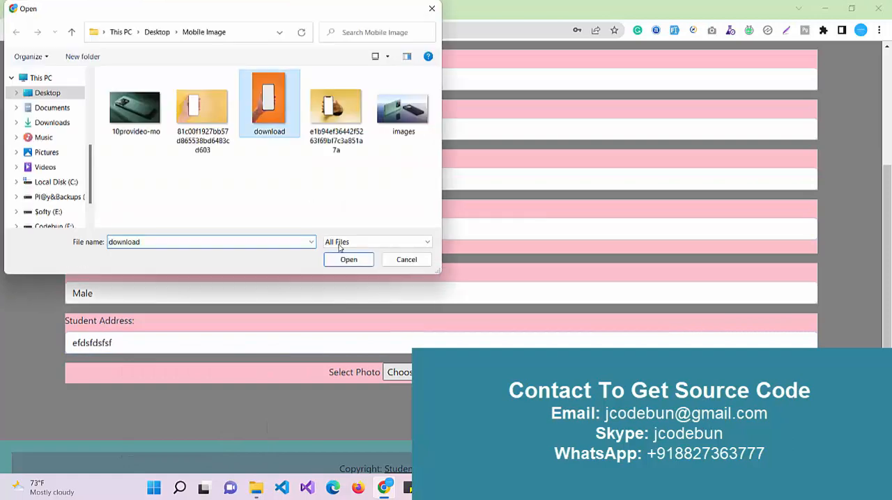
left_click(348, 259)
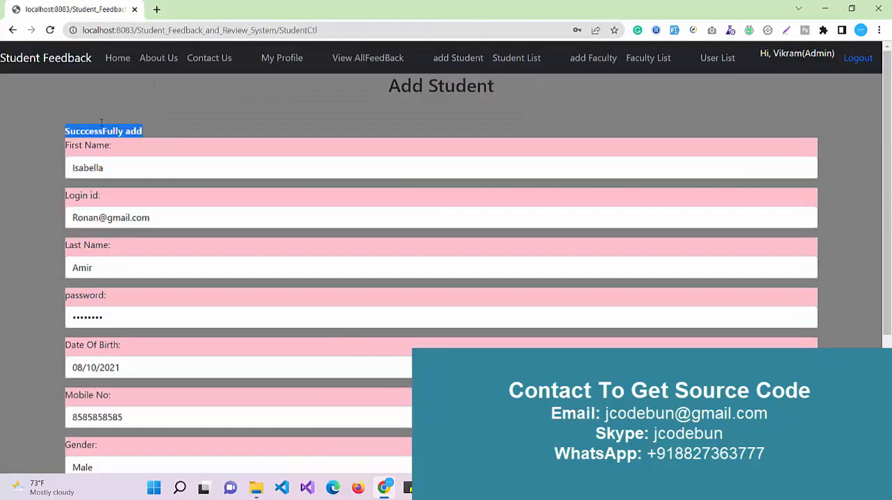
- Check Isabella in the Student and User lists, browse add Faculty and Faculty List, then log out
left_click(522, 57)
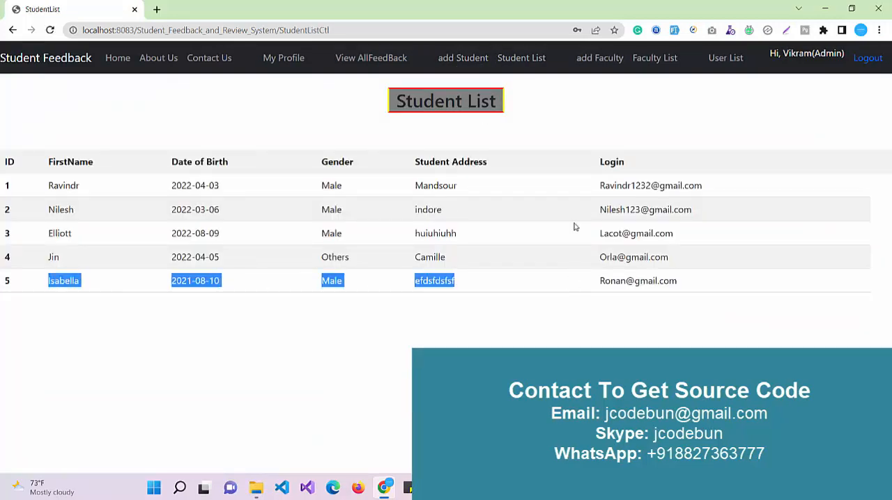
left_click(594, 58)
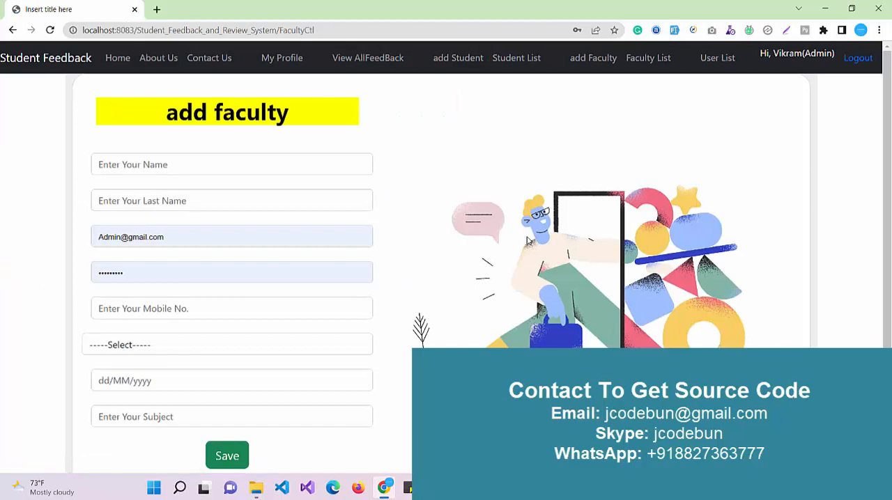
mouse_move(167, 183)
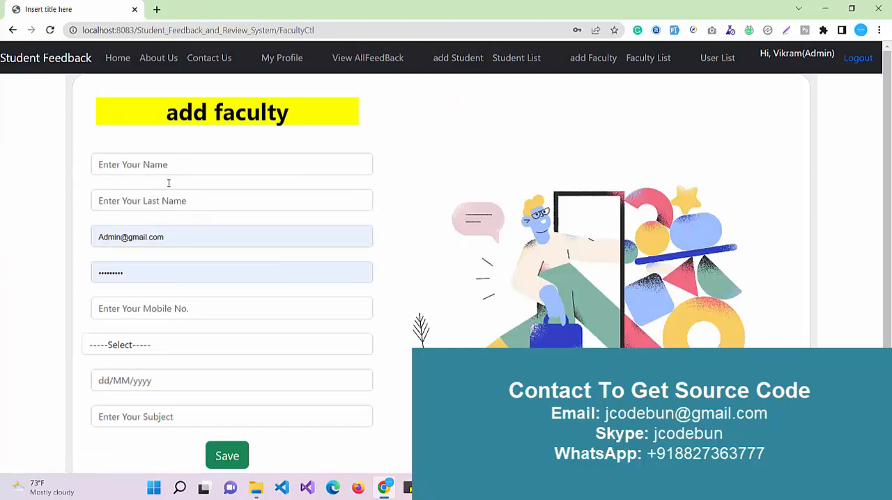
mouse_move(623, 98)
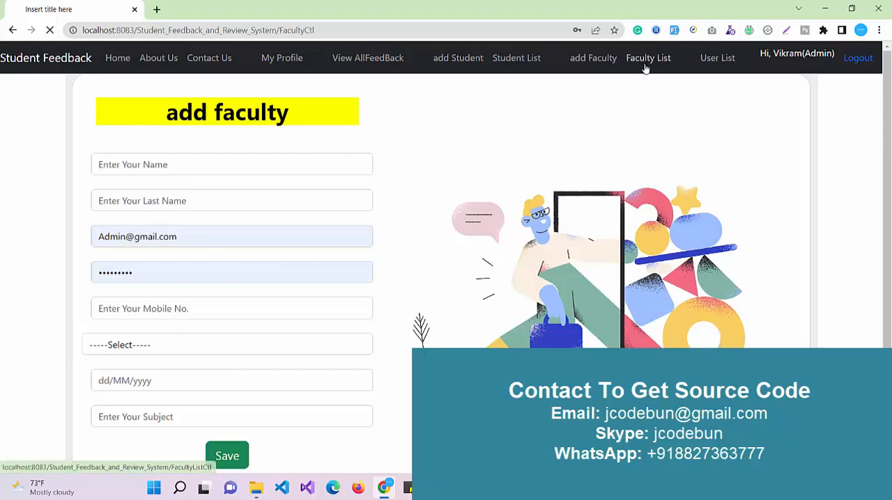
left_click(647, 57)
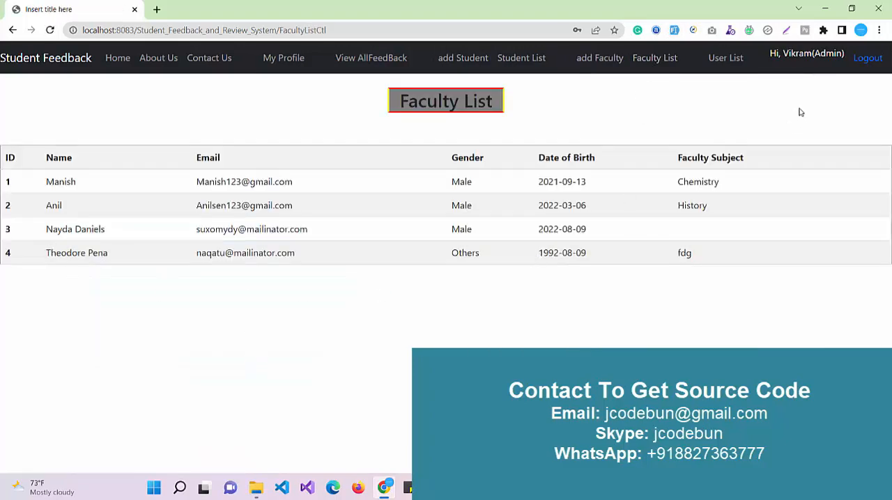
left_click(725, 59)
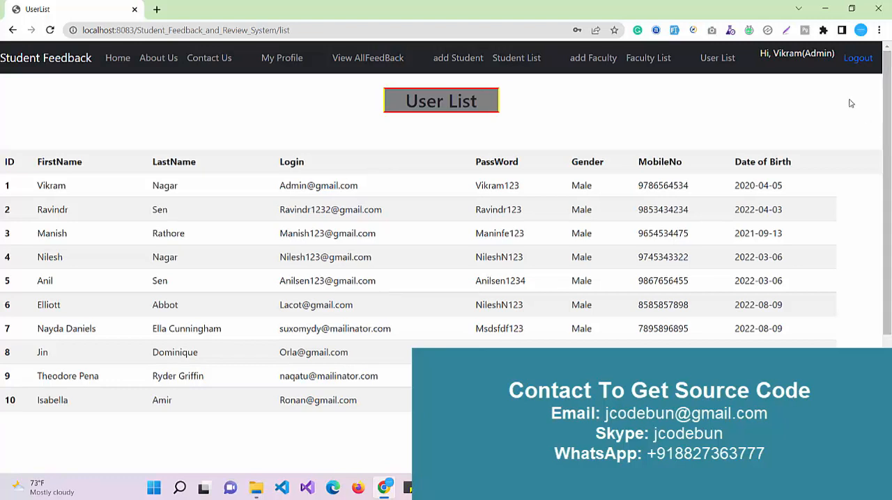
left_click(859, 58)
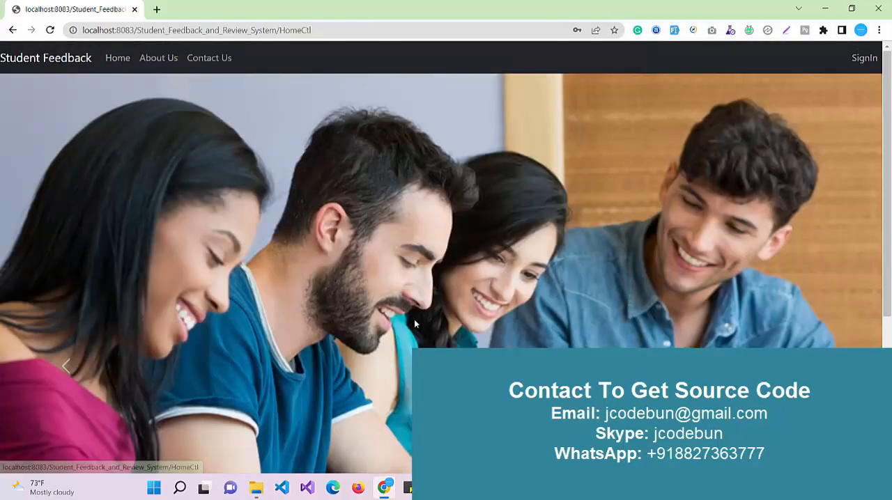
- Return to the sign-in page and query srs.user in MySQL Workbench showing Isabella's record
left_click(864, 57)
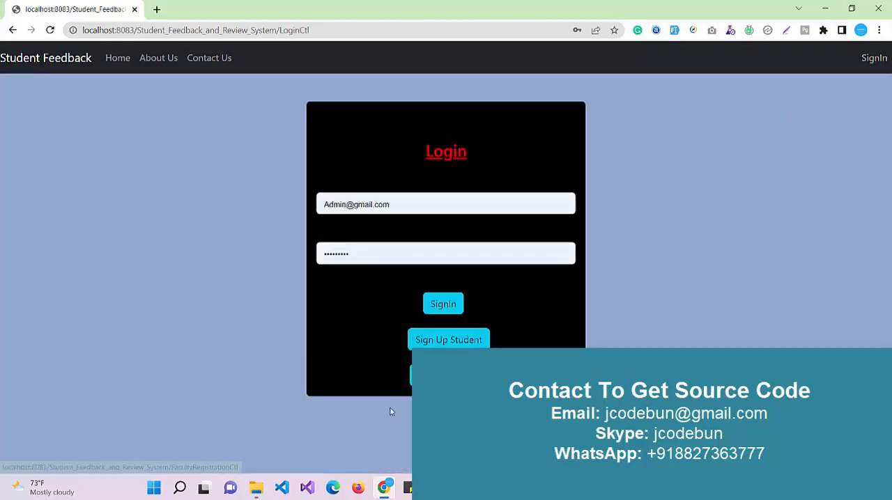
left_click(449, 340)
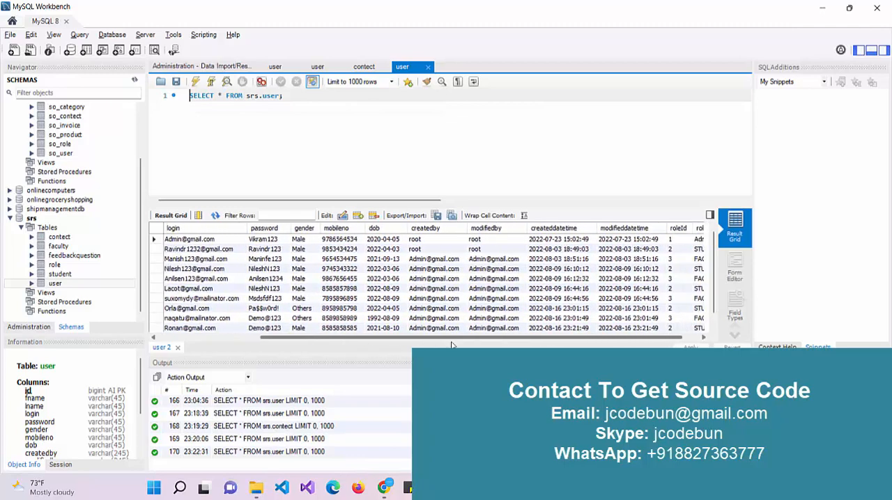
- Scroll the user table to read the student's login email and password
scroll("right", 3)
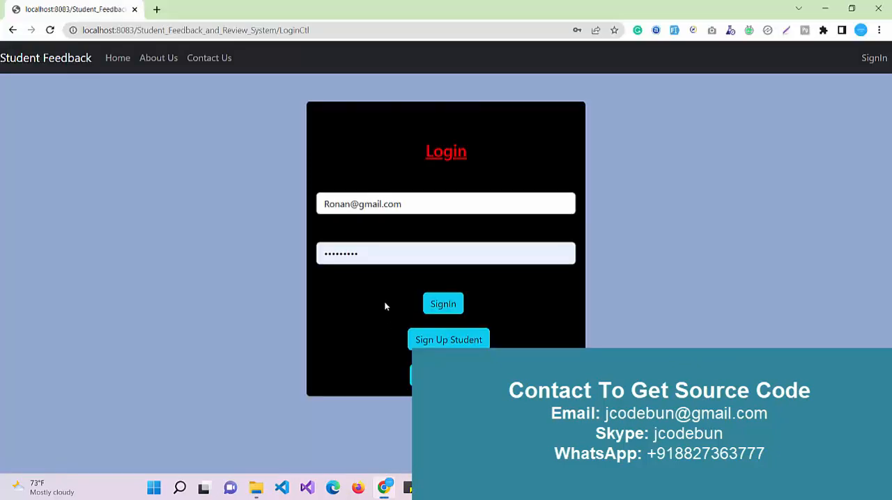
- Sign in as Isabella and dismiss Chrome's save-password prompt
left_click(443, 304)
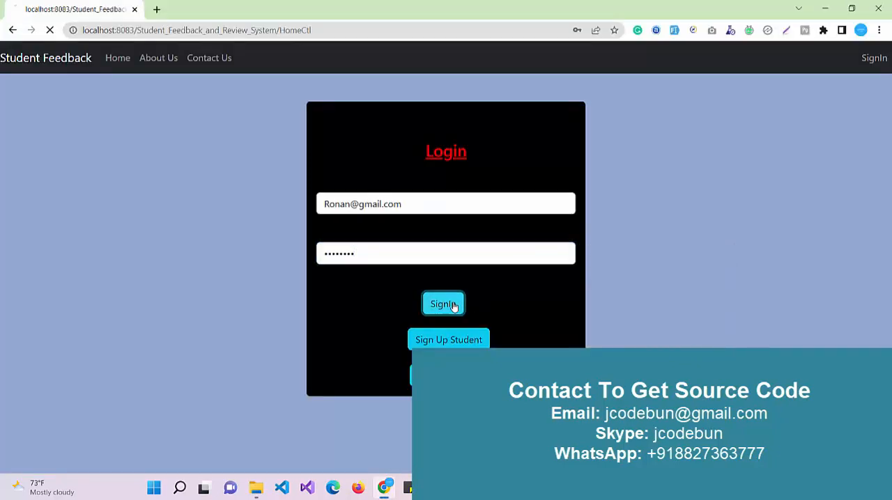
left_click(444, 303)
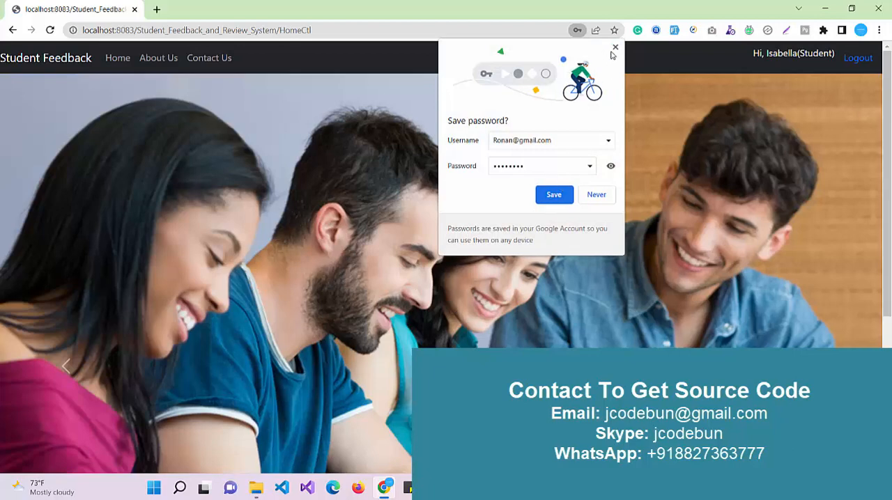
left_click(615, 47)
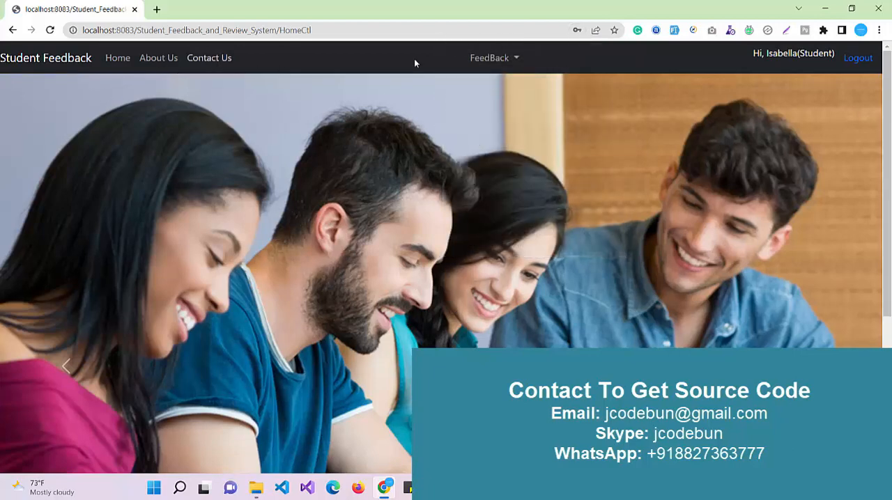
- View her Feedback List from the FeedBack menu, which is still empty
left_click(490, 57)
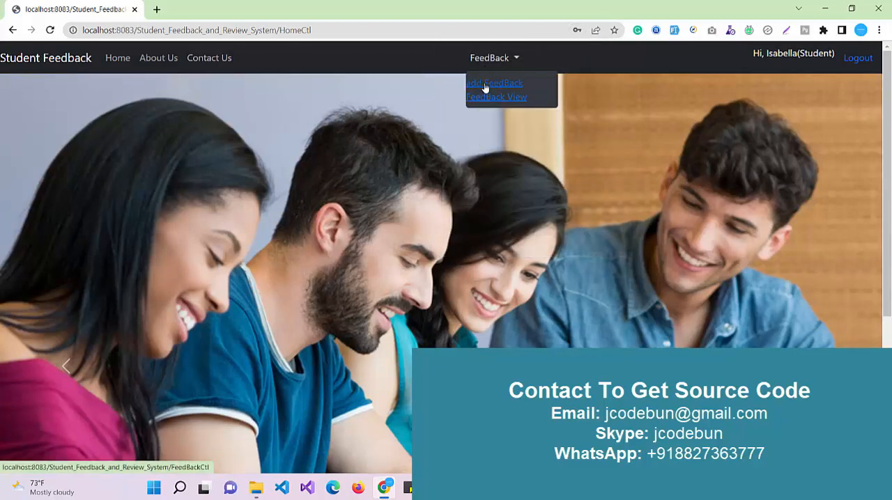
left_click(493, 82)
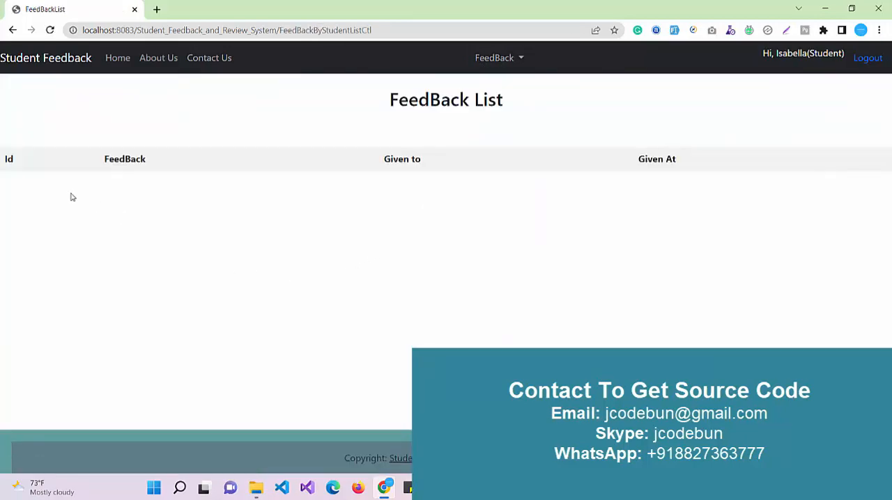
mouse_move(393, 170)
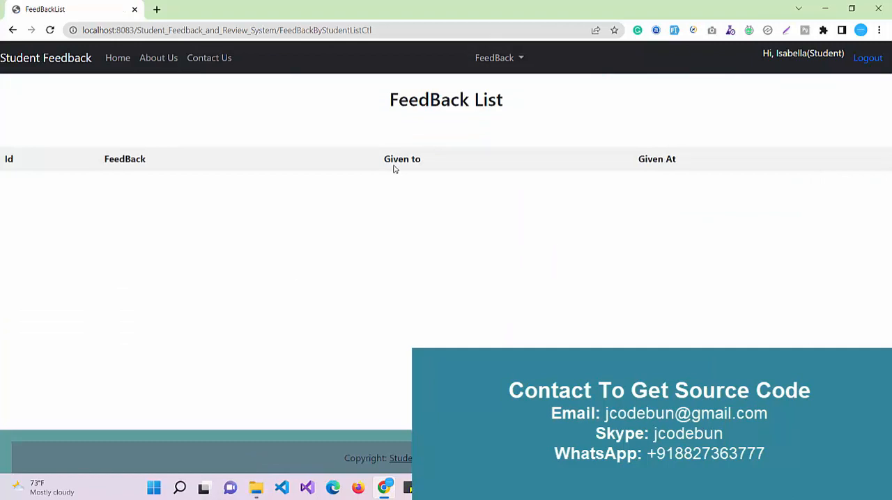
left_click(499, 59)
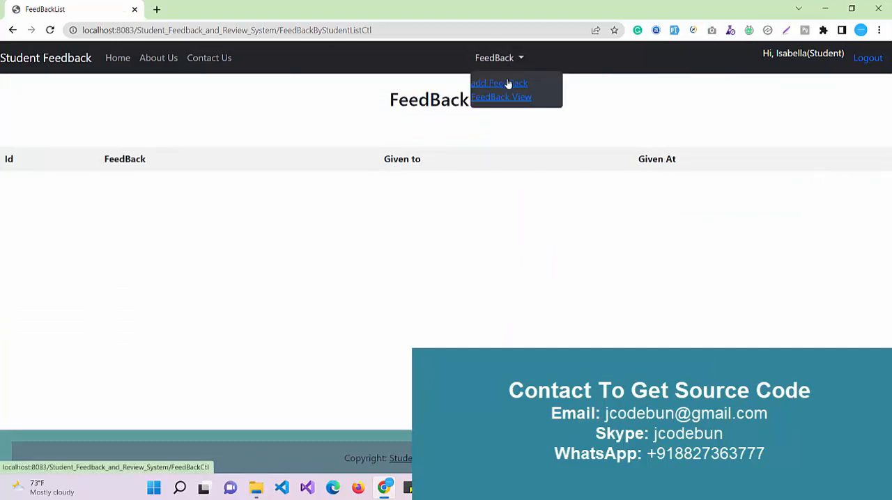
left_click(499, 83)
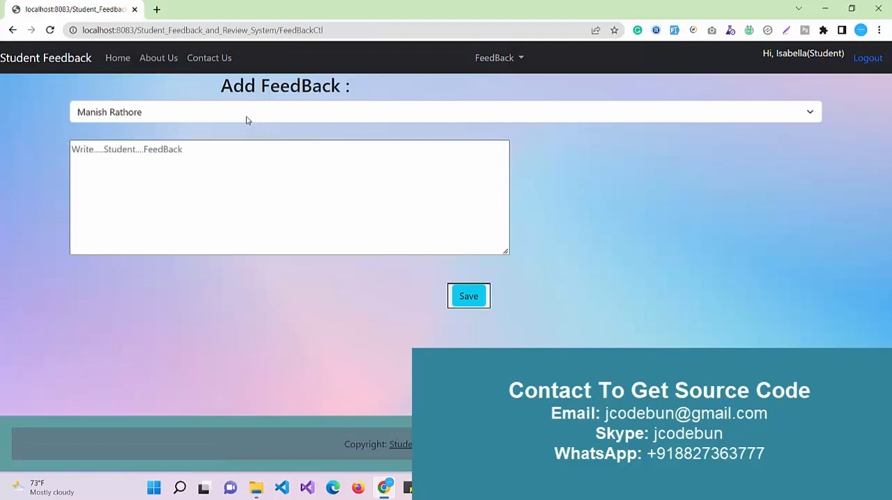
left_click(446, 112)
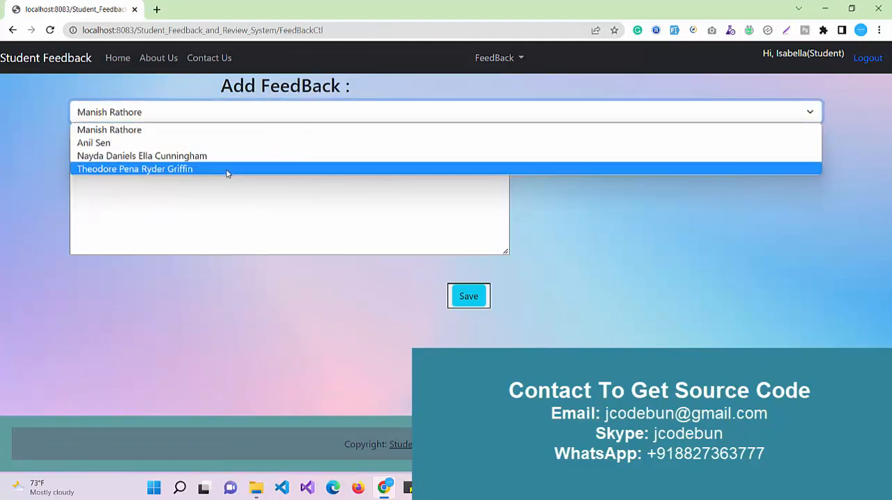
left_click(134, 168)
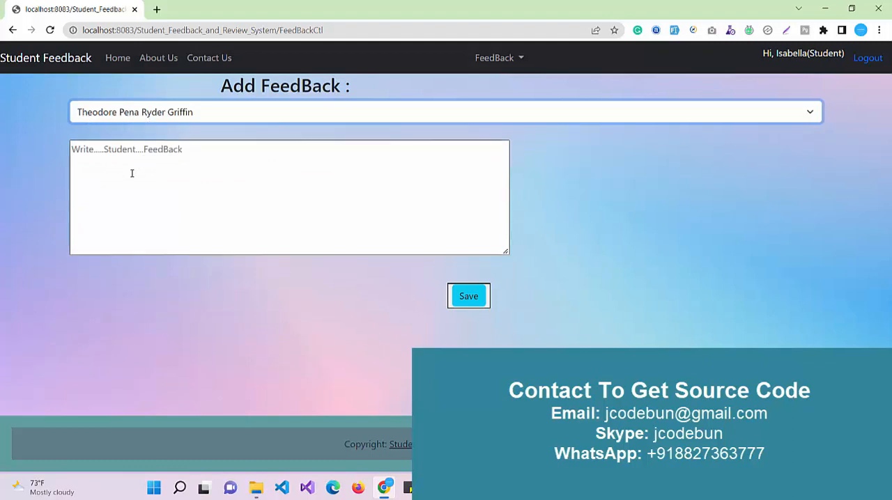
- Write the feedback "That was good session" and save it to her list
type("4")
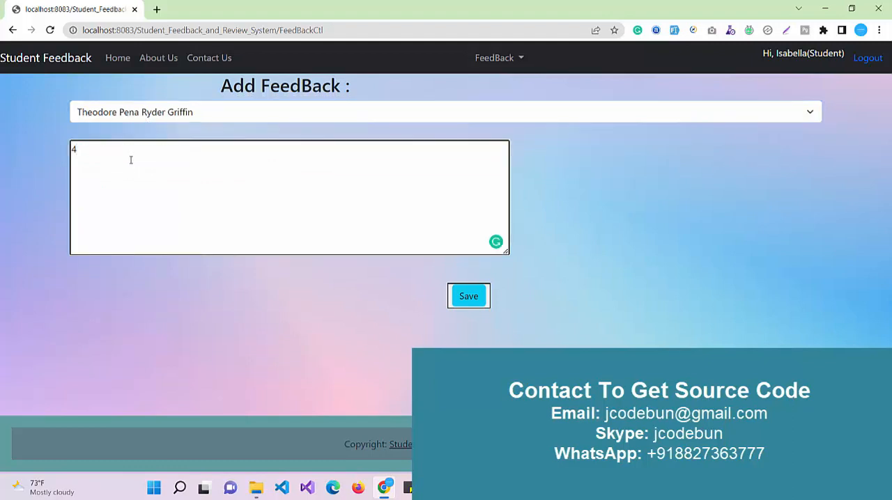
type("This")
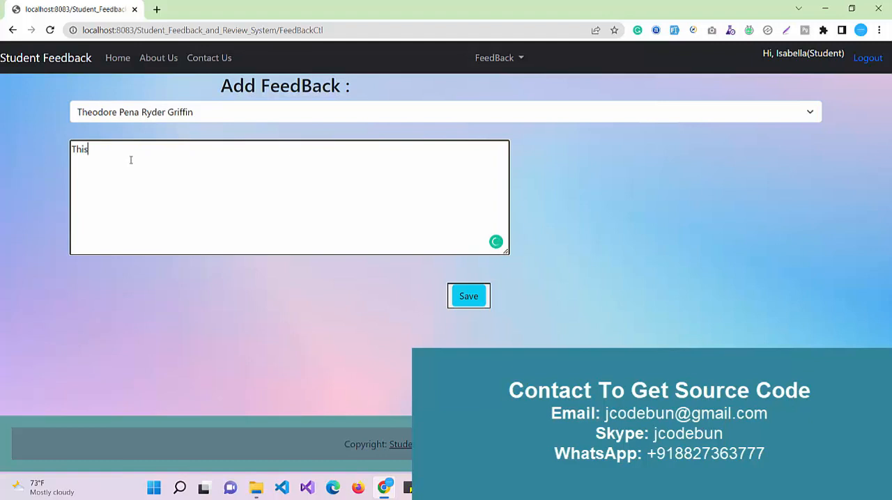
type("was good")
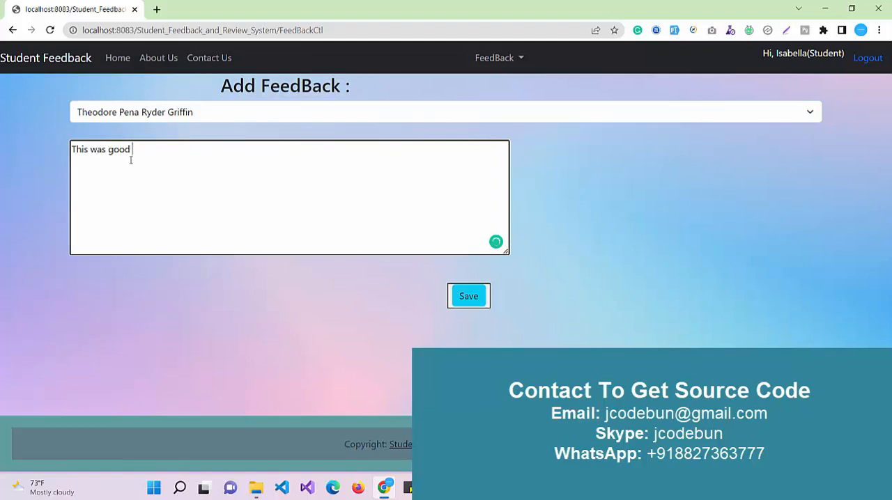
type("session")
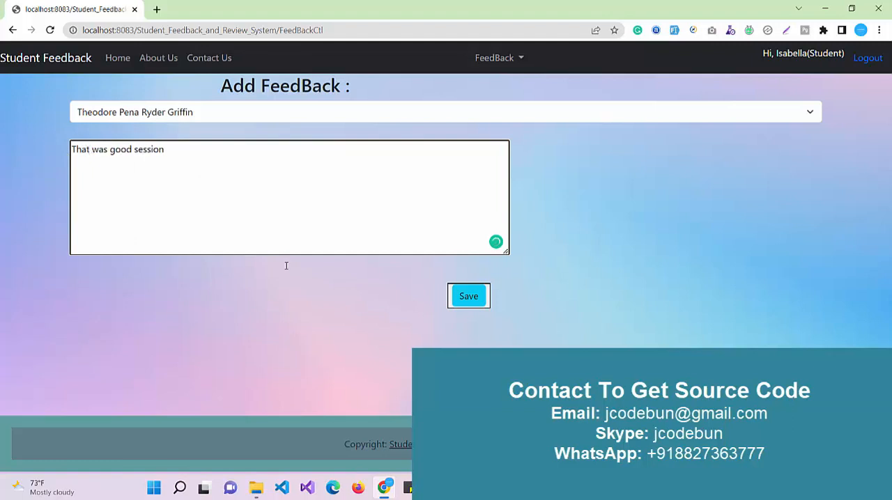
left_click(468, 295)
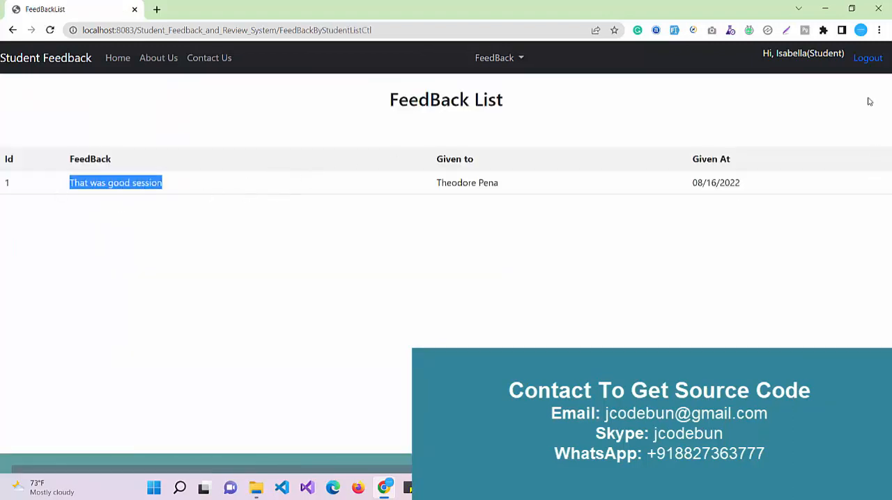
left_click(867, 57)
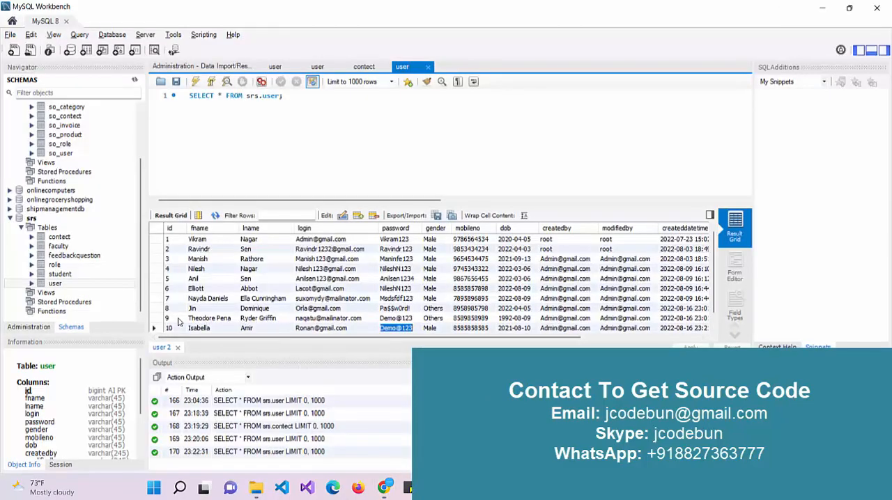
mouse_move(284, 325)
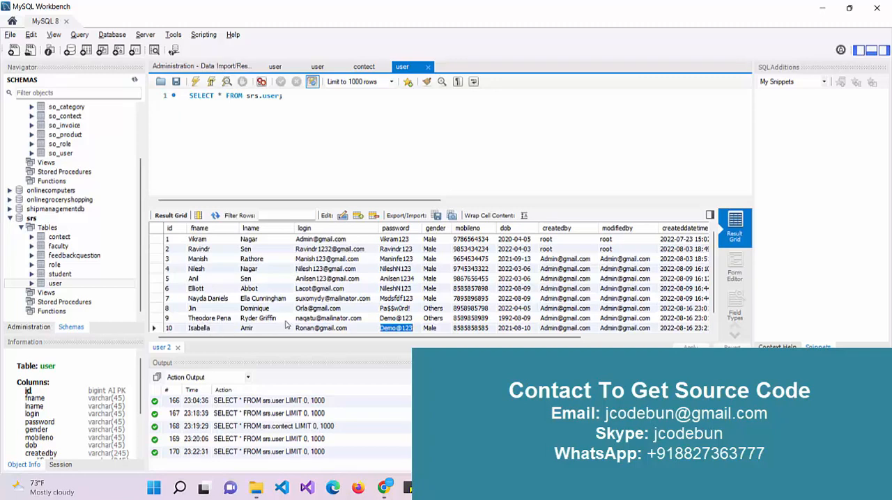
left_click(329, 318)
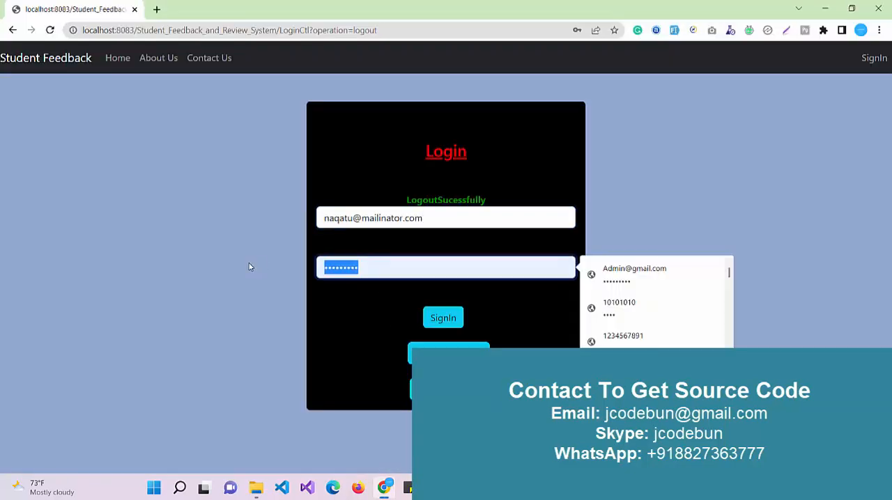
left_click(443, 318)
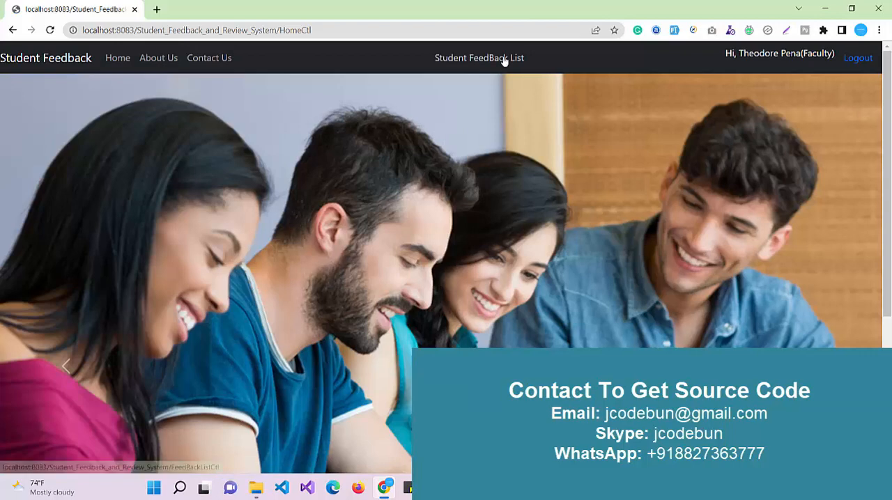
left_click(480, 58)
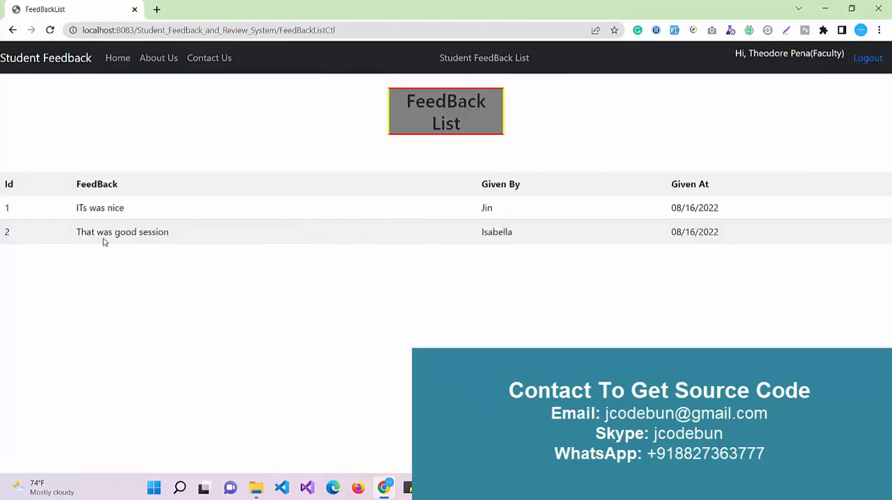
double_click(123, 231)
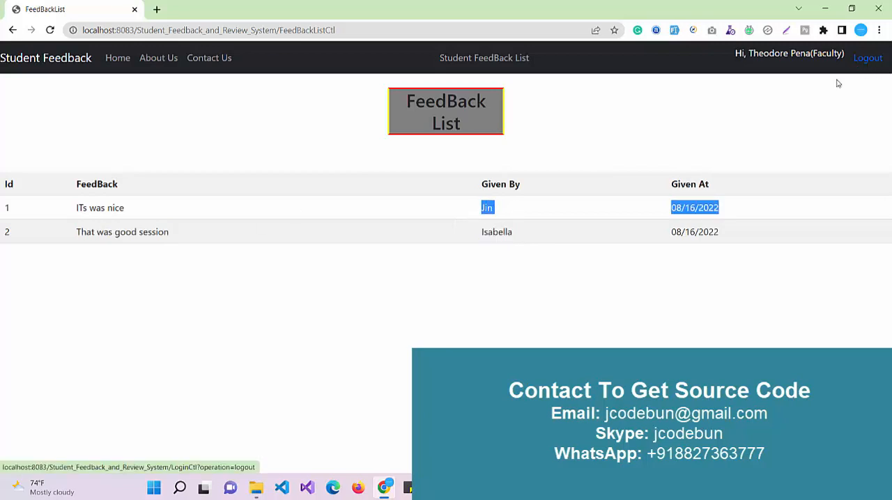
- Log the faculty member out of the site
left_click(867, 57)
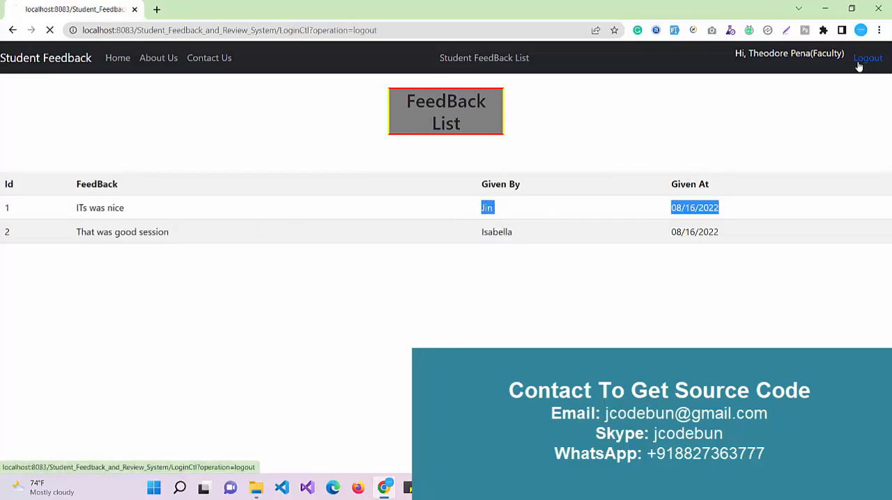
left_click(867, 59)
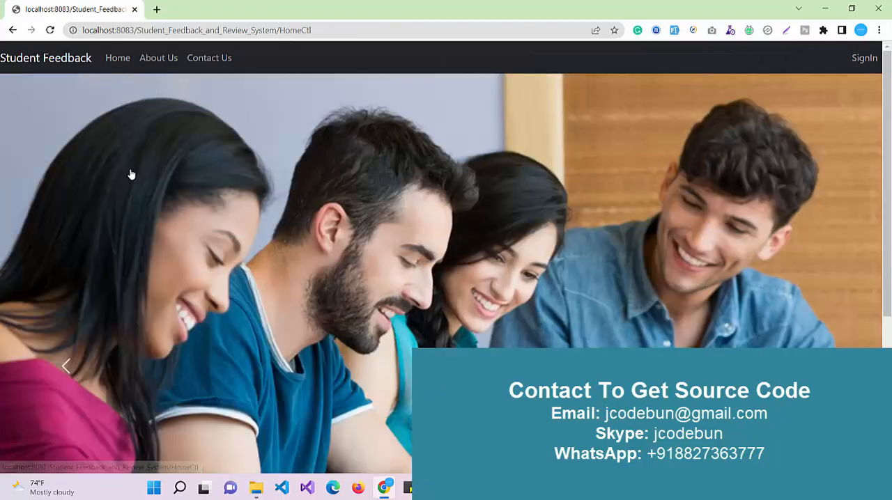
mouse_move(175, 268)
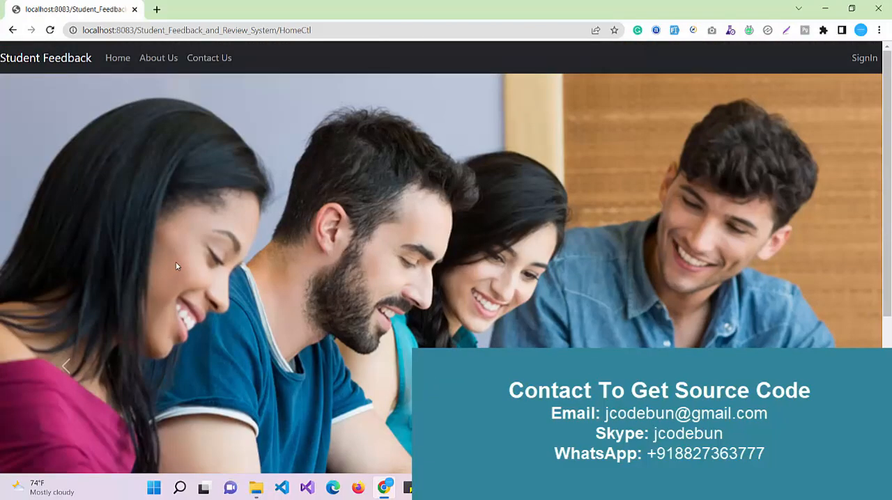